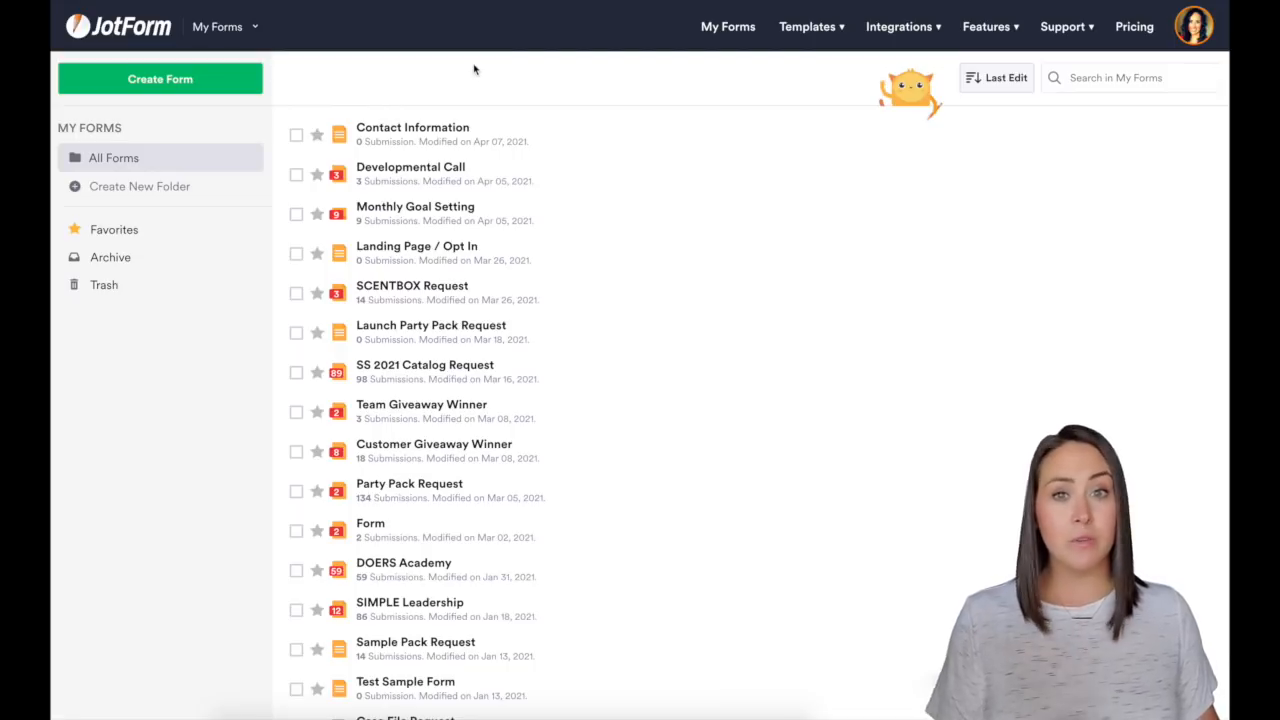
mouse_move(544, 144)
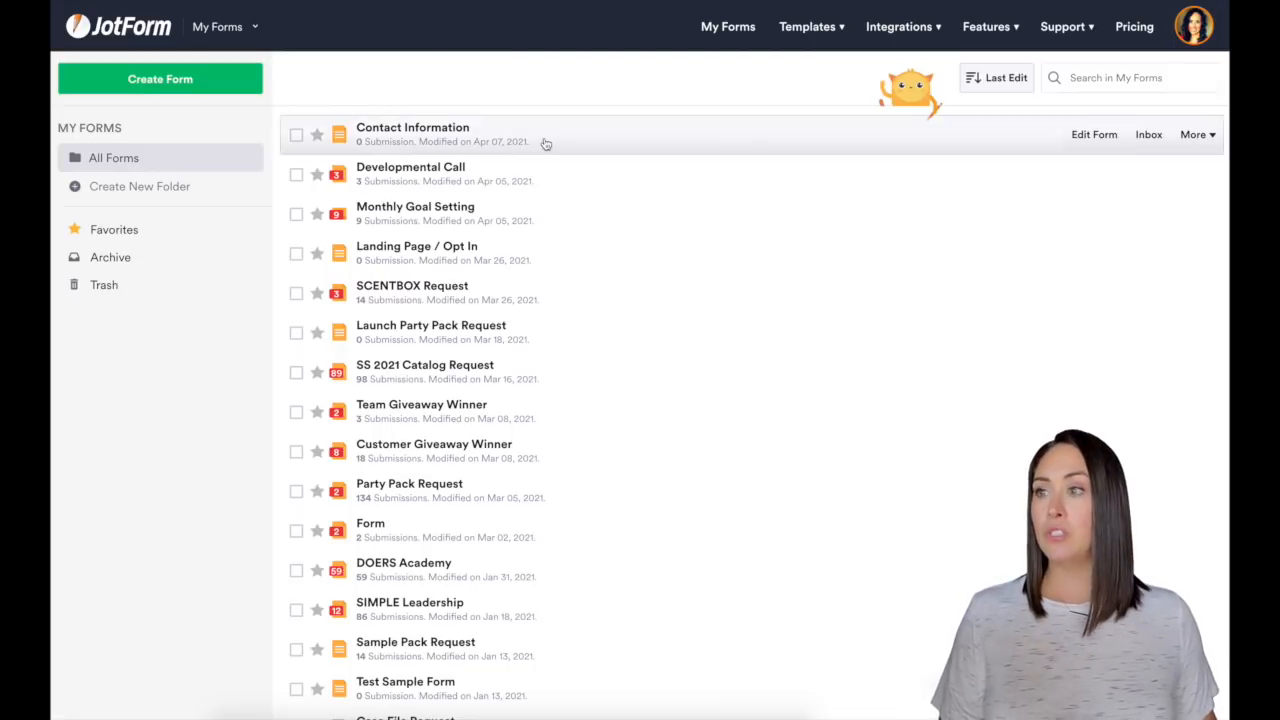
mouse_move(586, 144)
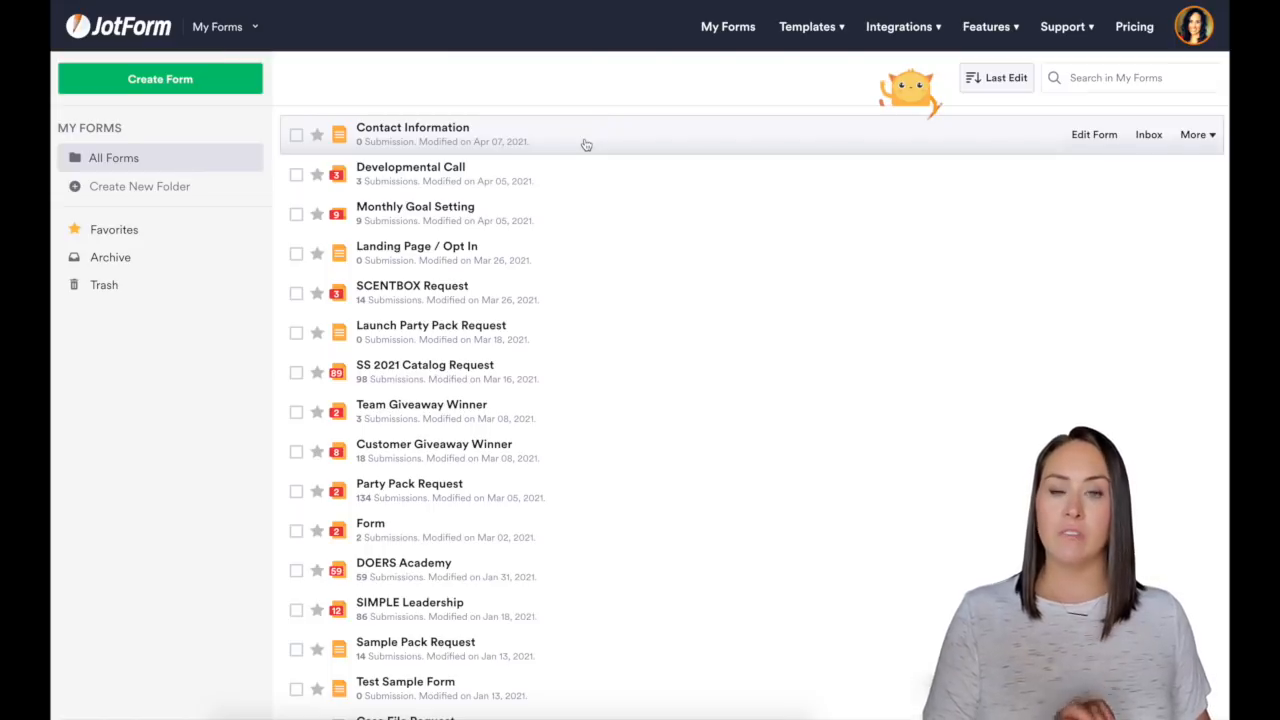
mouse_move(890, 148)
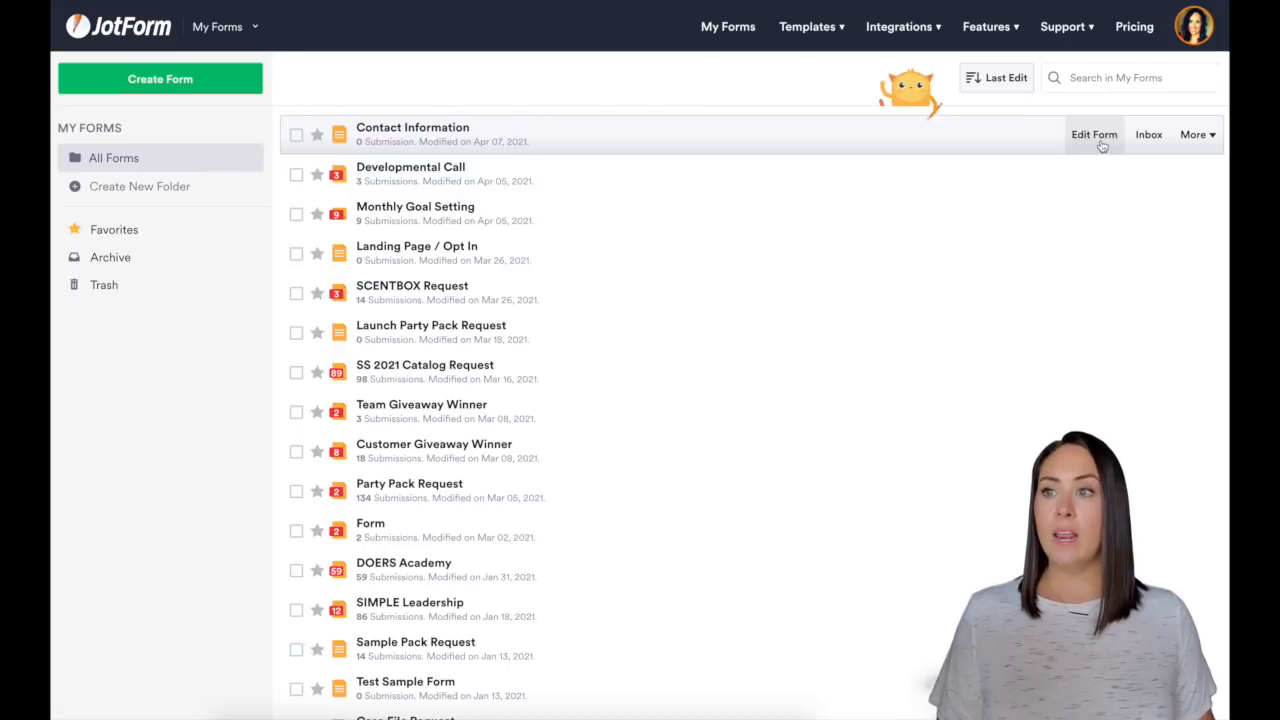
Open the Contact Information form in the Form Builder for editing.
left_click(1092, 134)
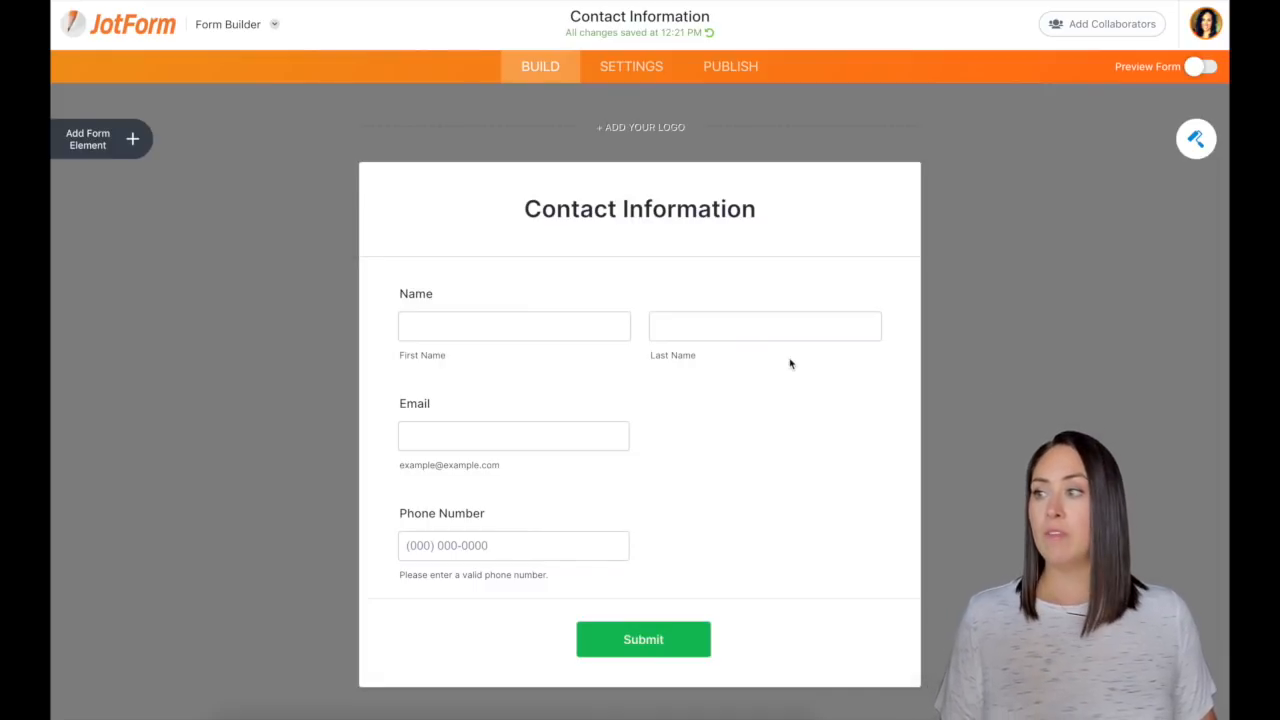
mouse_move(516, 530)
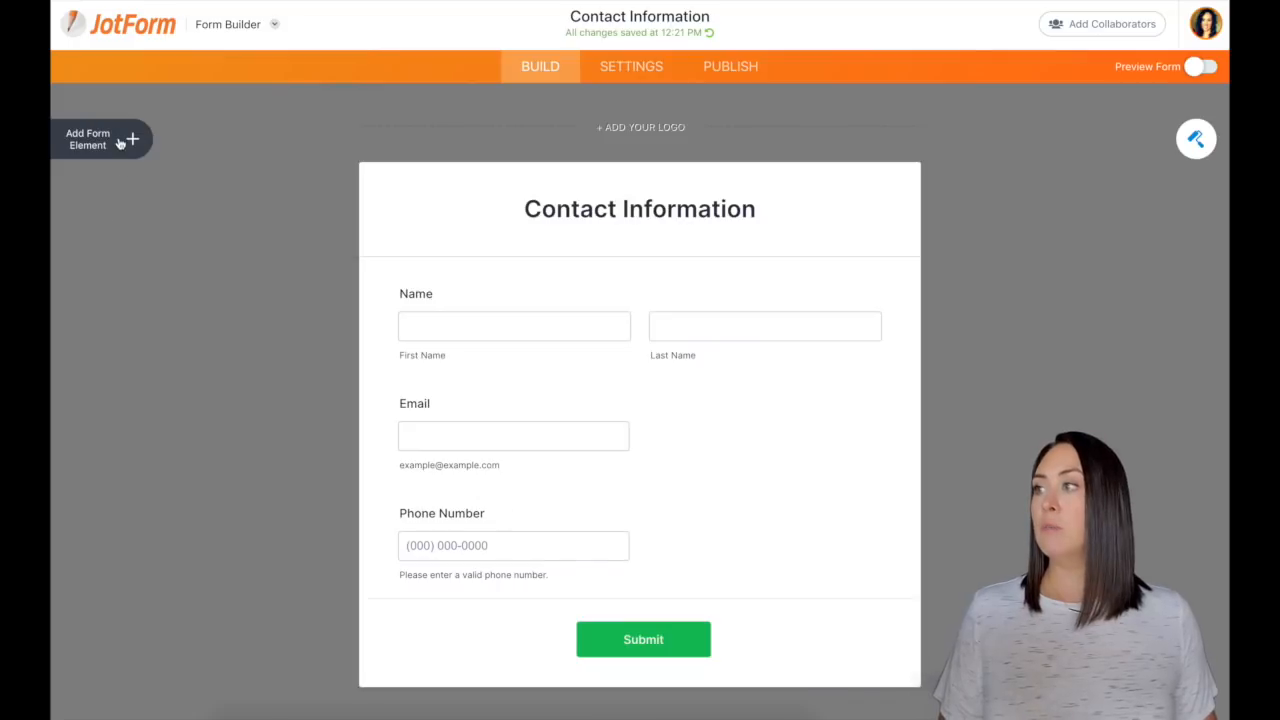
Add an E-mail Validator widget below Phone Number, found by searching 'email' in Widgets.
left_click(100, 138)
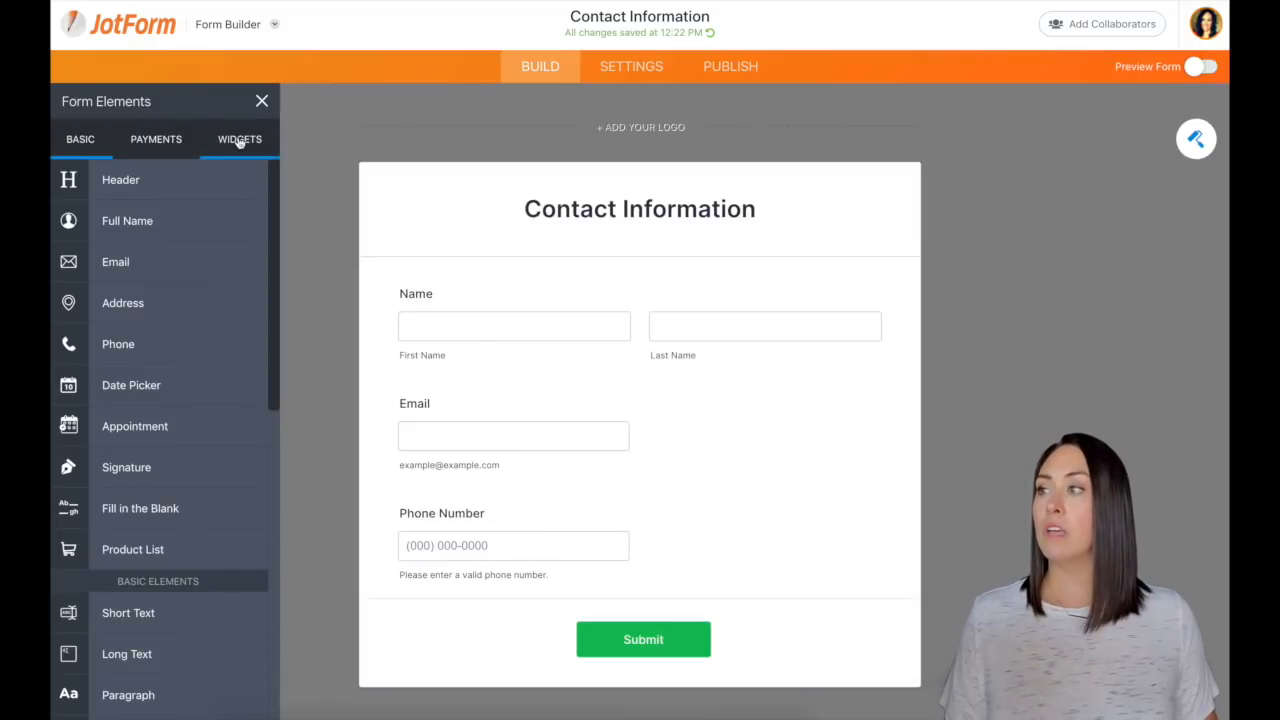
left_click(240, 140)
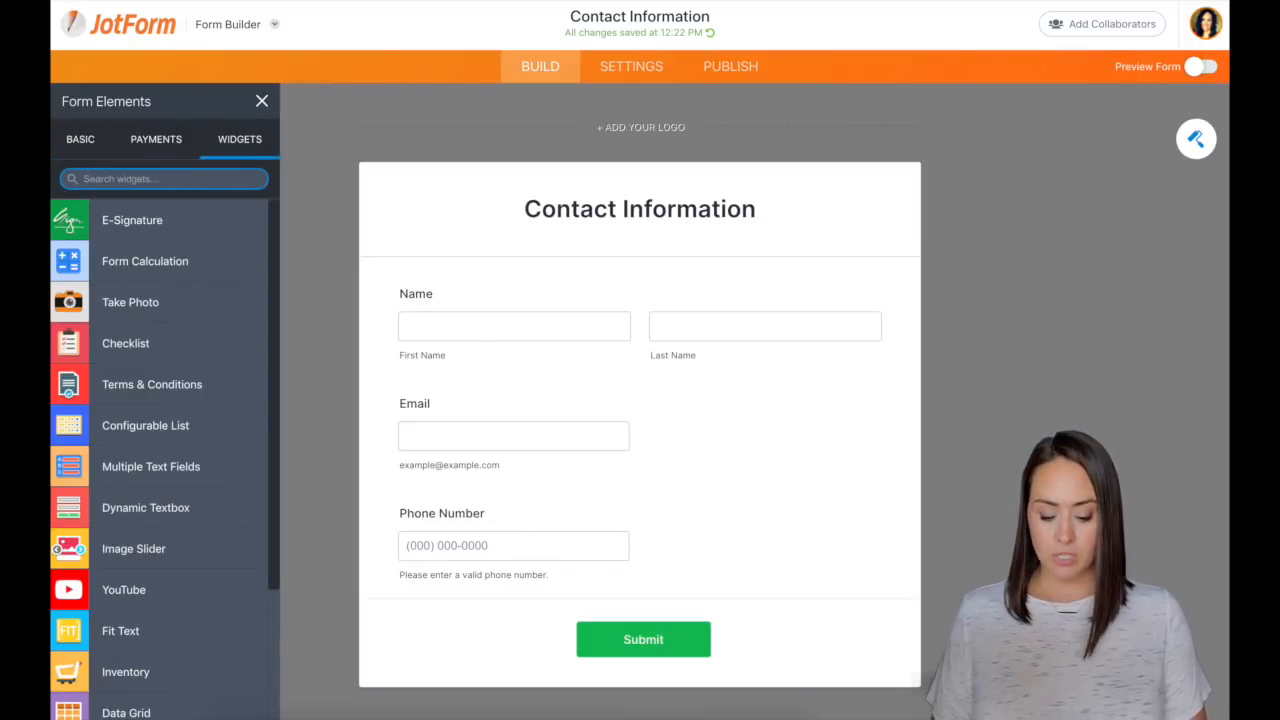
type("email")
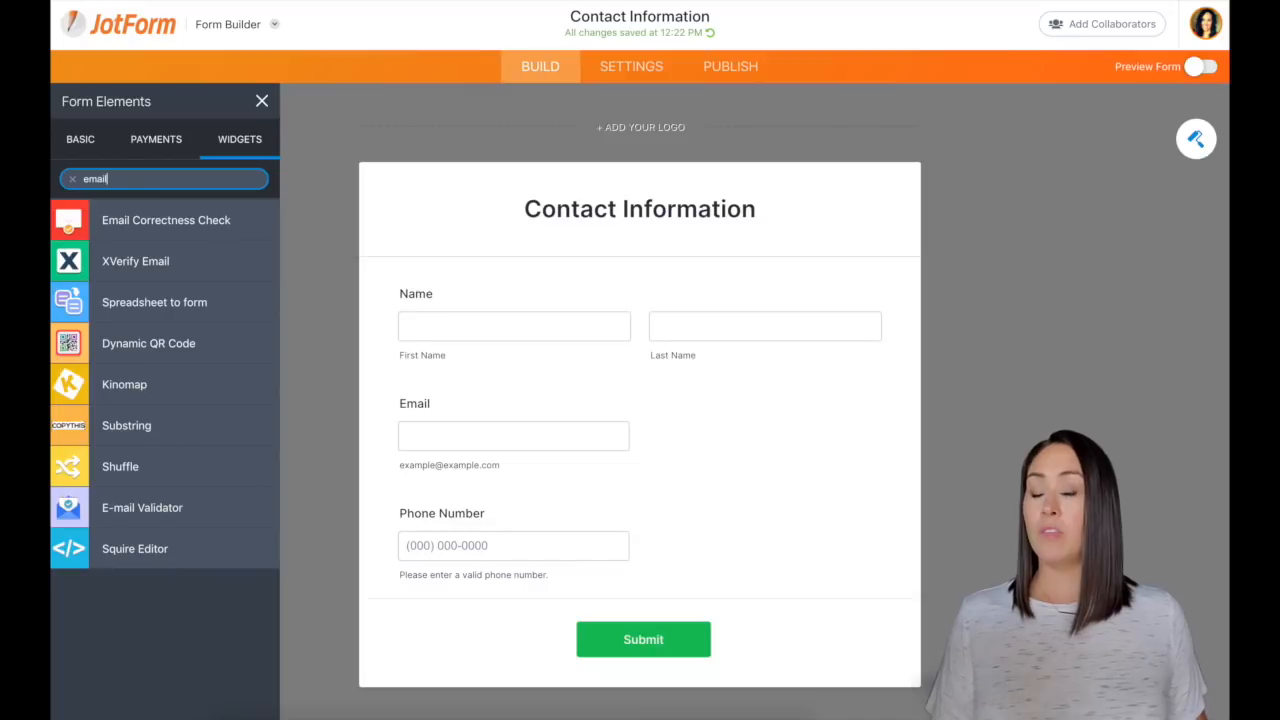
mouse_move(142, 508)
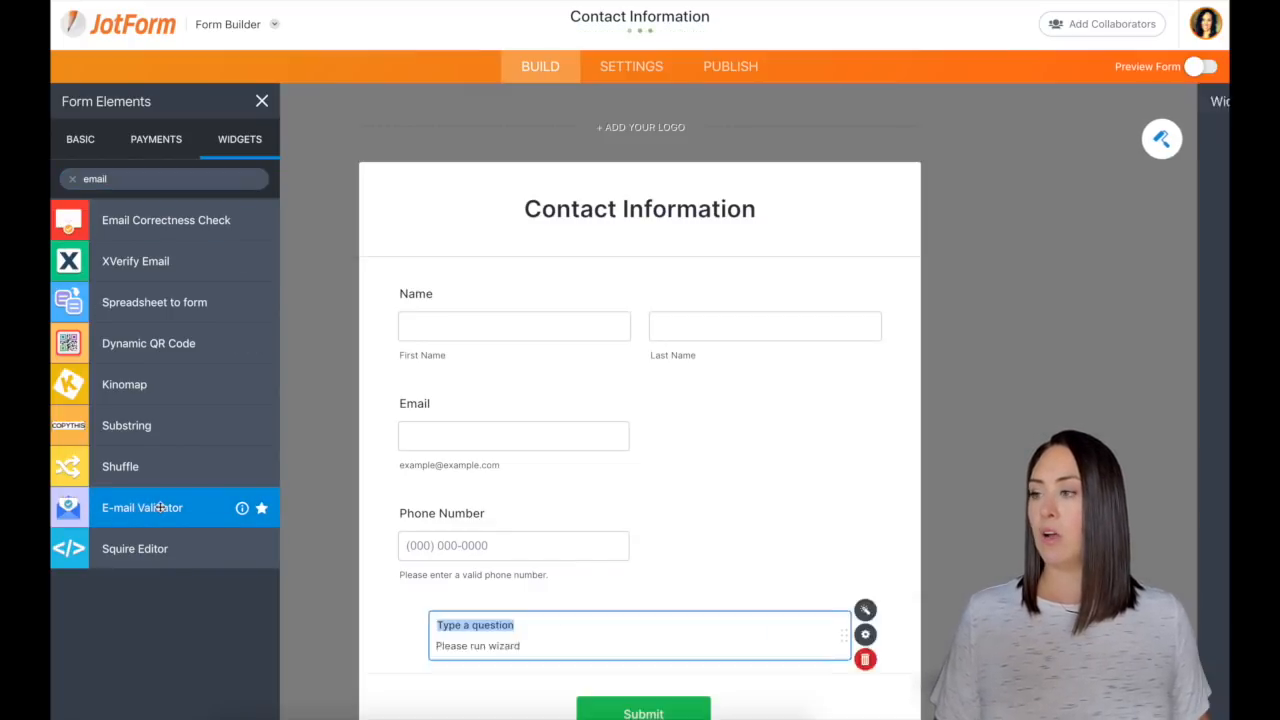
left_click(142, 508)
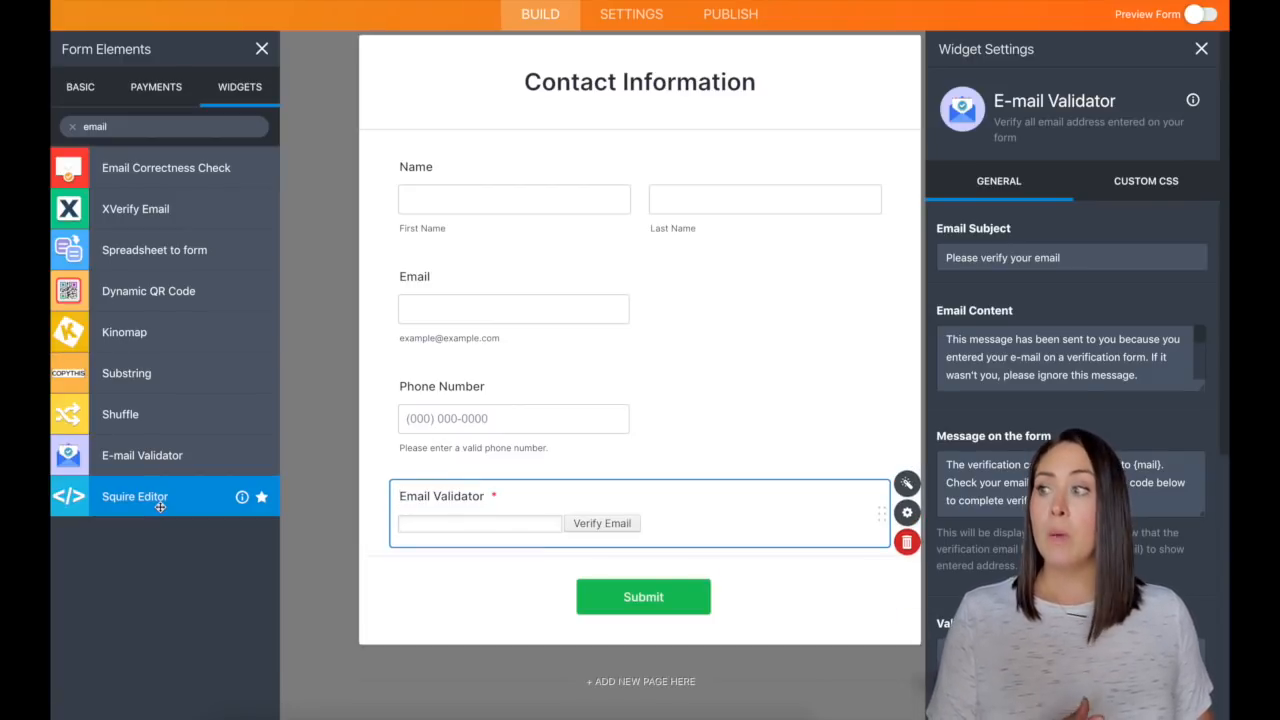
mouse_move(504, 320)
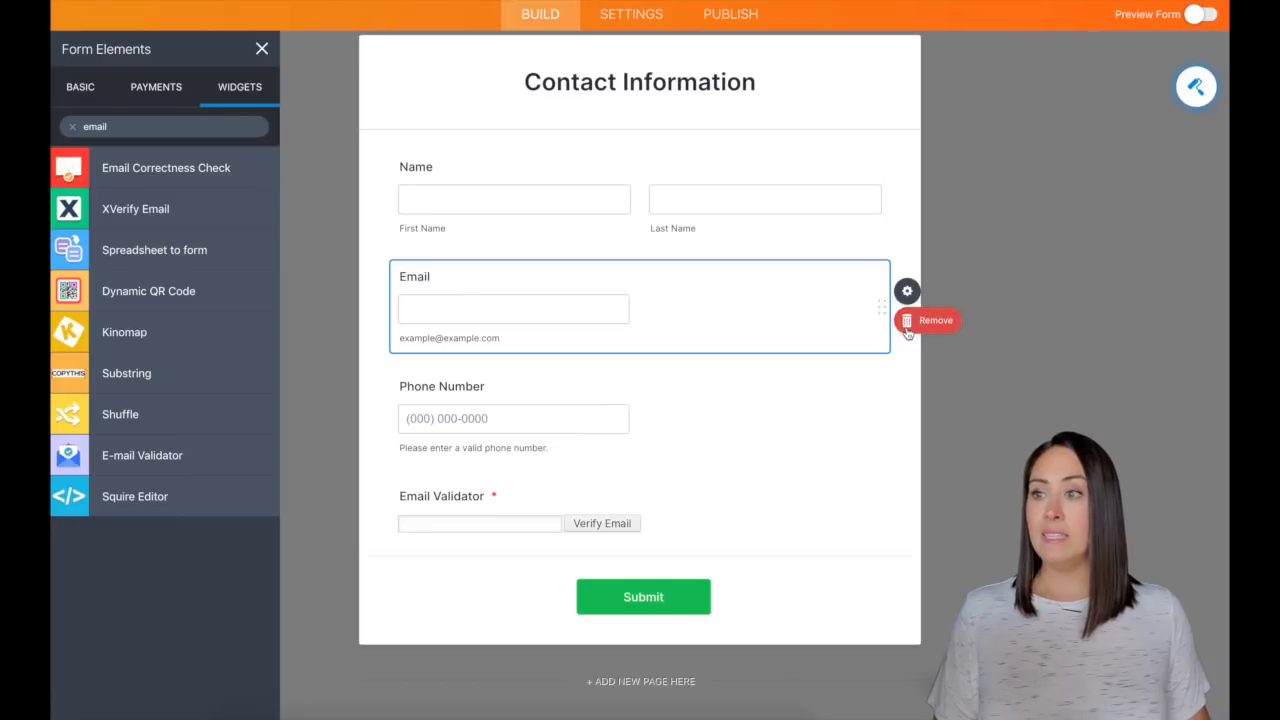
Remove the plain Email field and relabel the validator field 'Verify your email'.
left_click(928, 320)
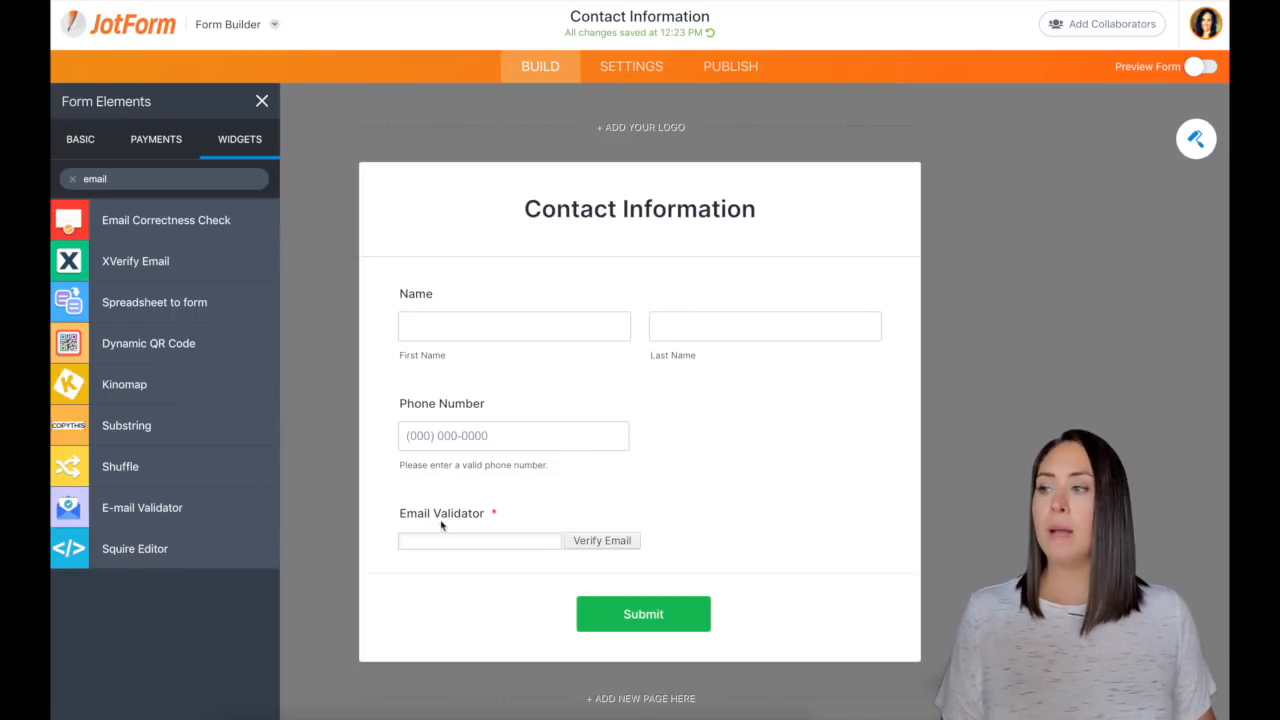
left_click(440, 512)
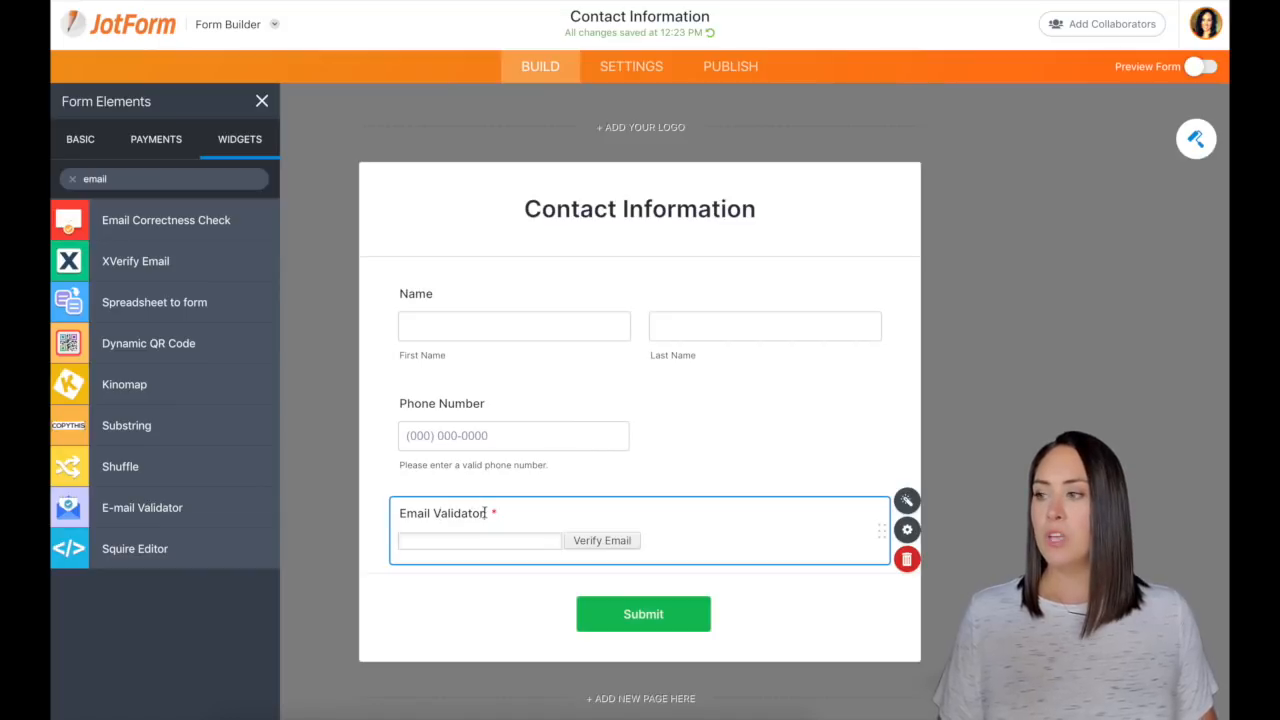
double_click(440, 512)
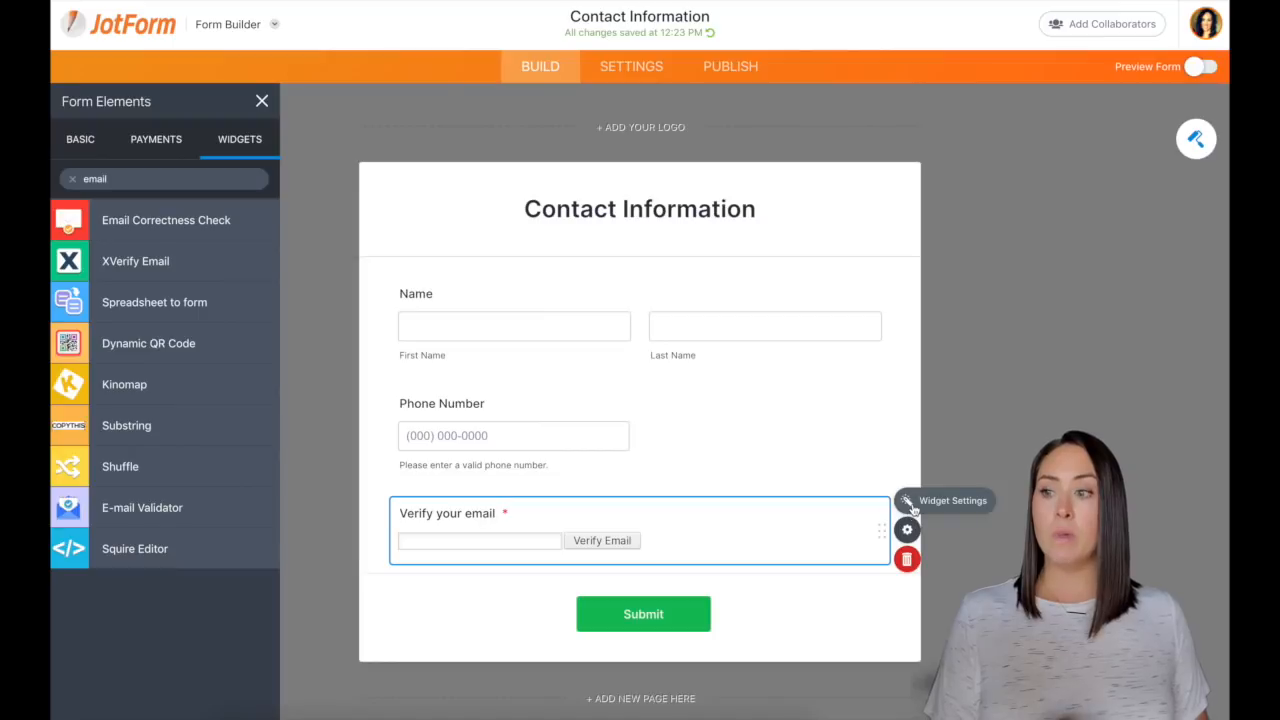
Show the Verify your email widget's settings with its default verification email subject and content.
left_click(906, 528)
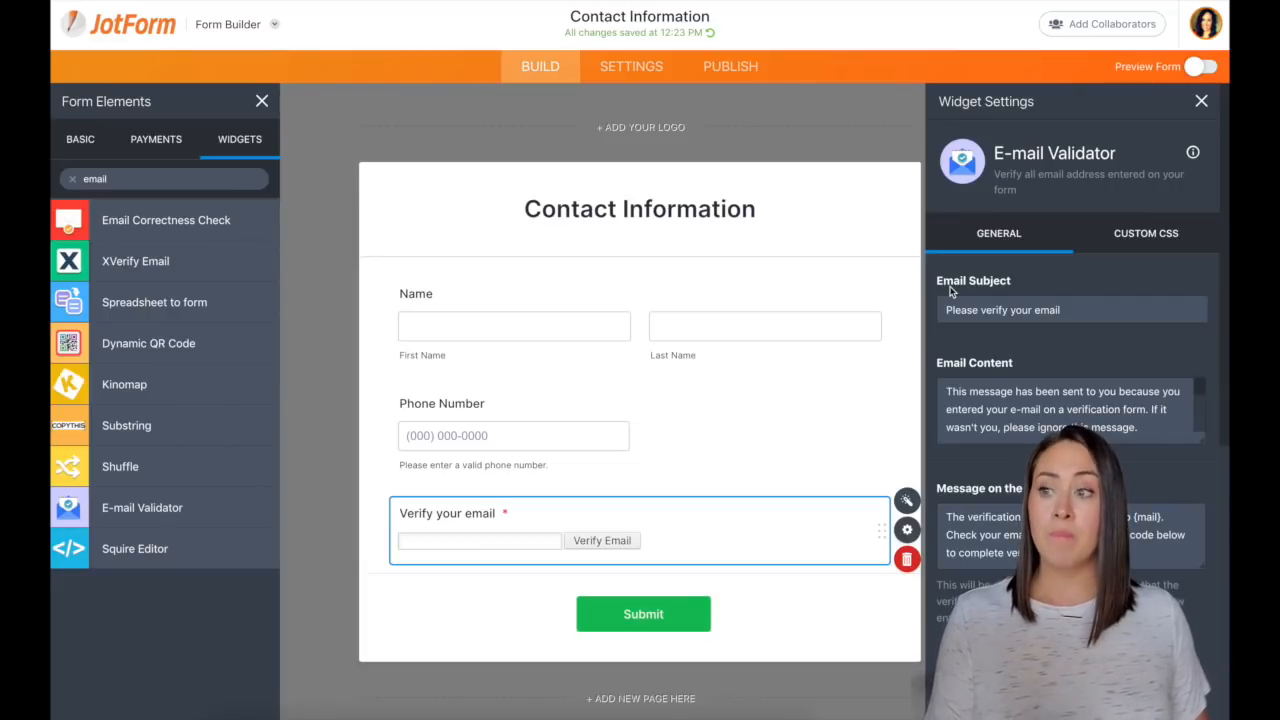
mouse_move(630, 438)
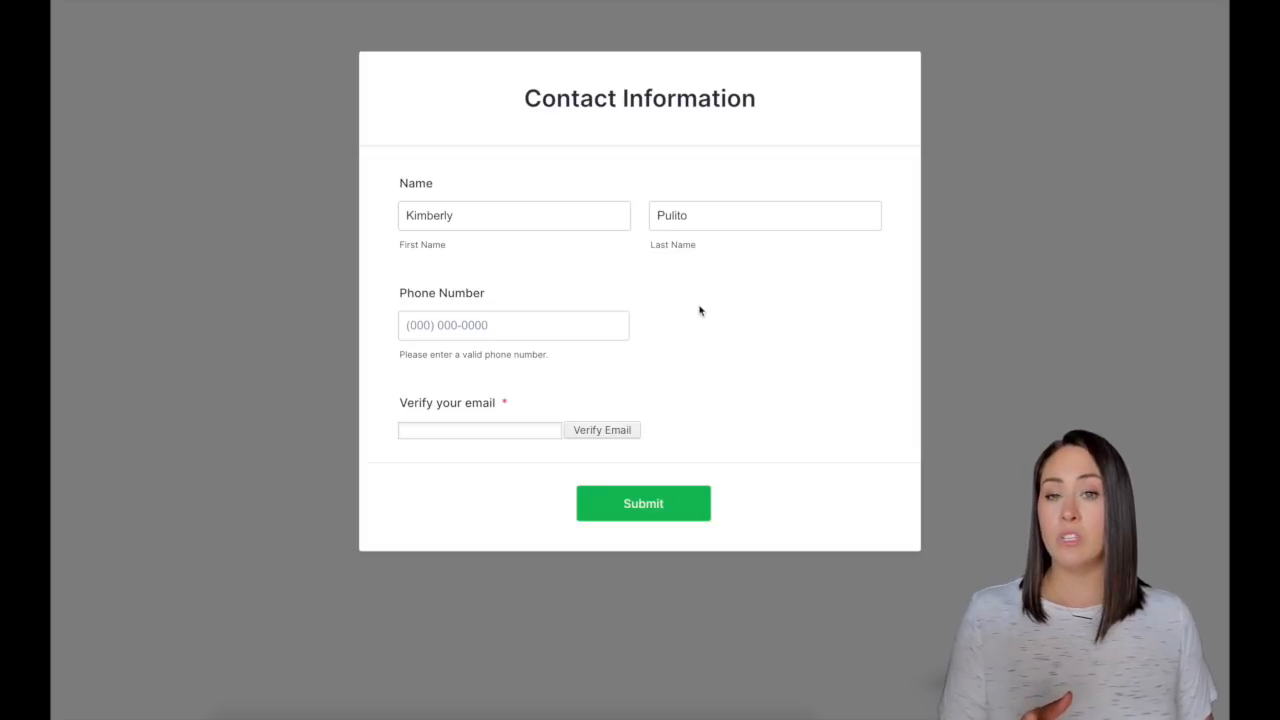
Fill the previewed form with the suggested email address and send it a verification code.
left_click(480, 430)
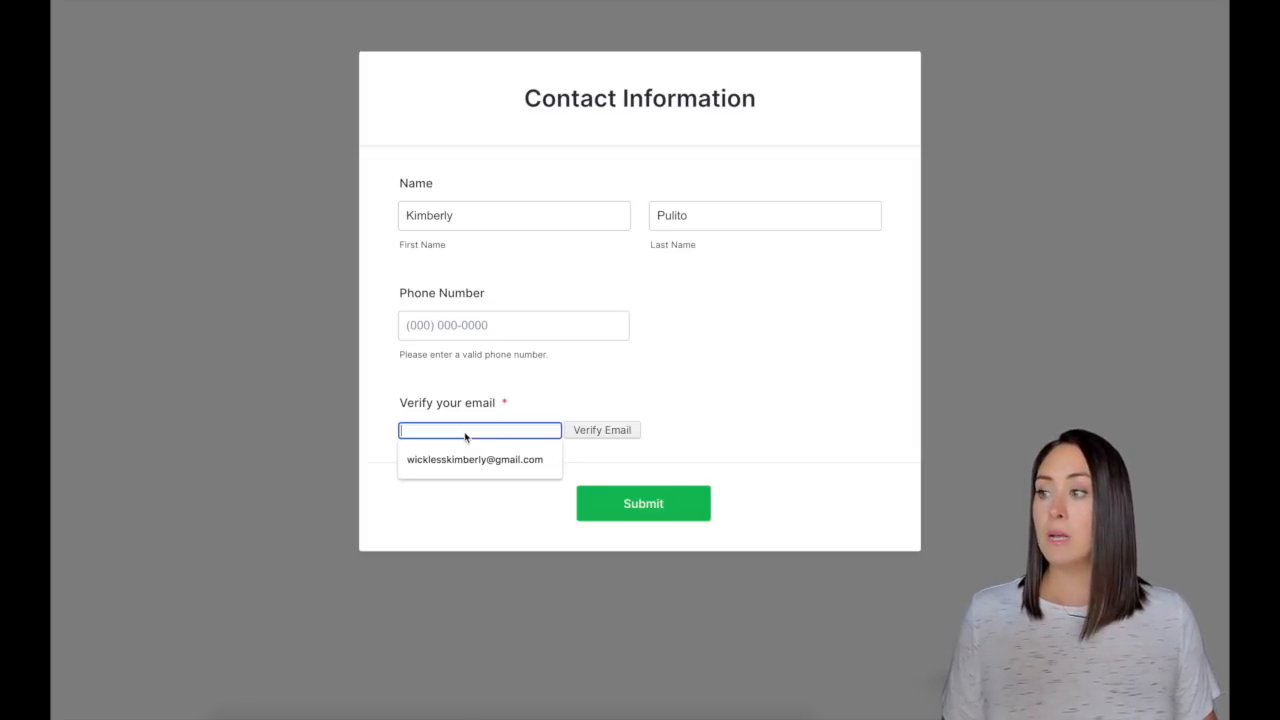
left_click(474, 458)
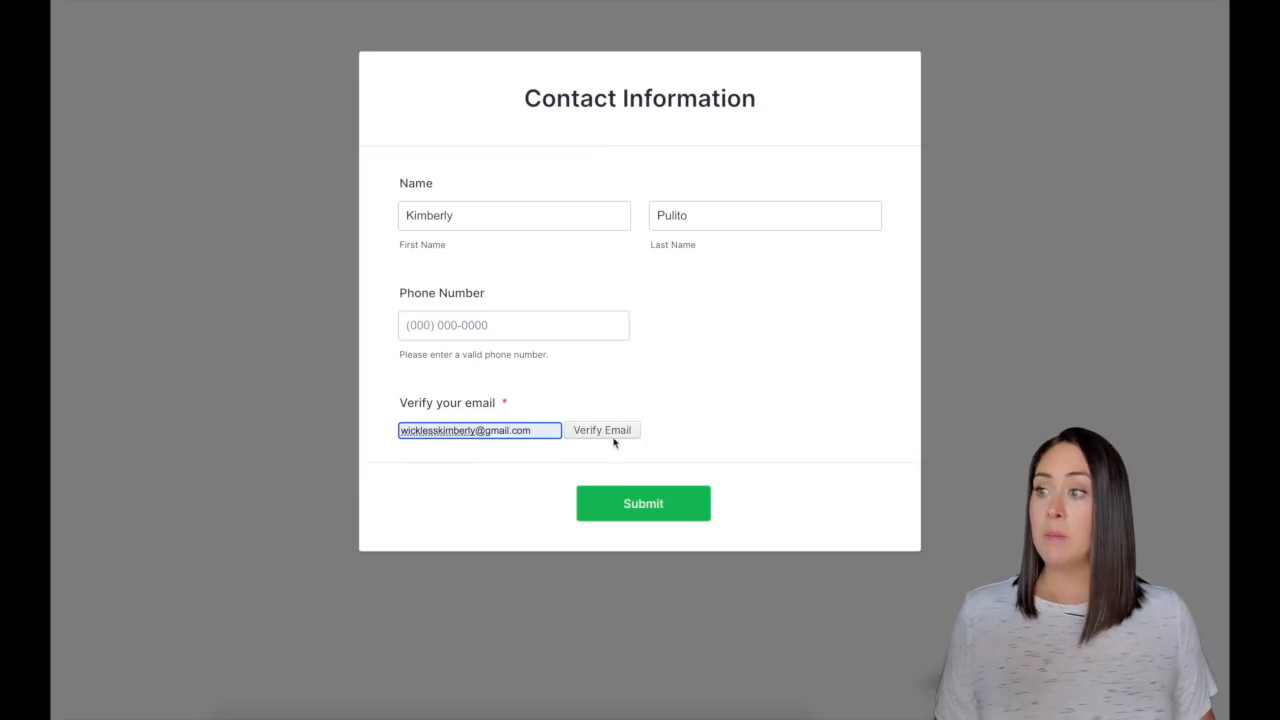
left_click(602, 428)
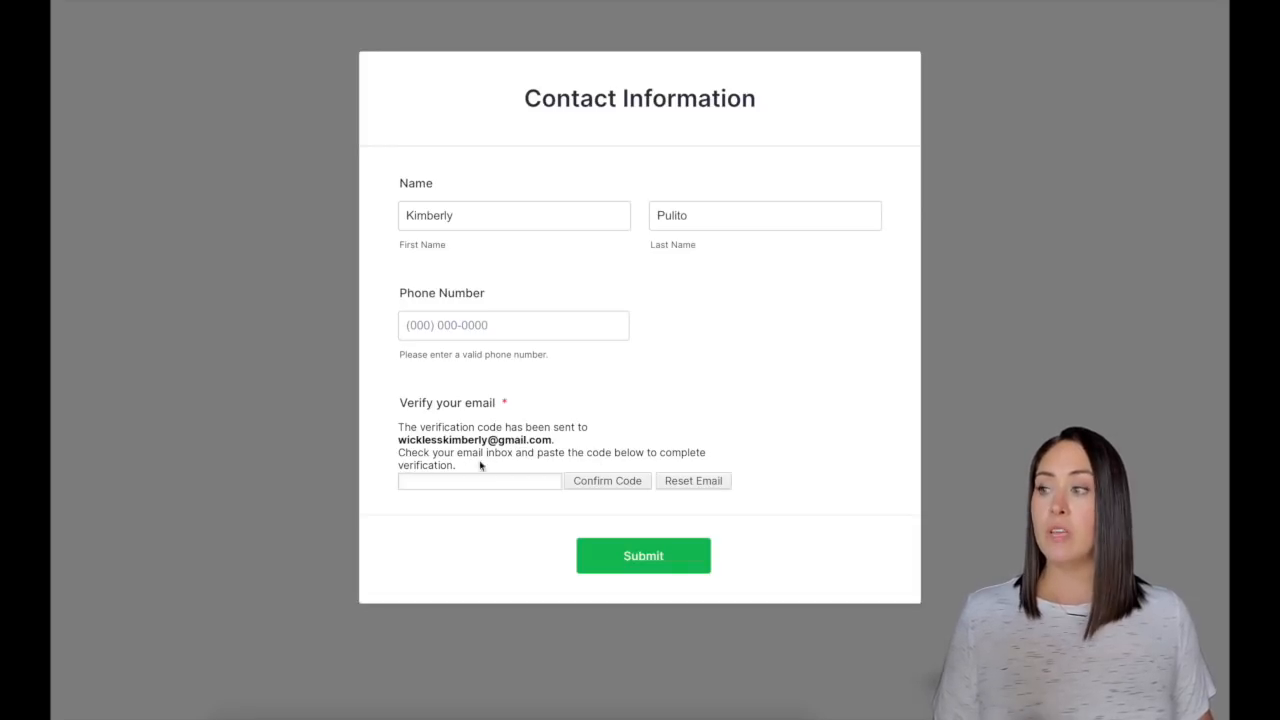
mouse_move(616, 464)
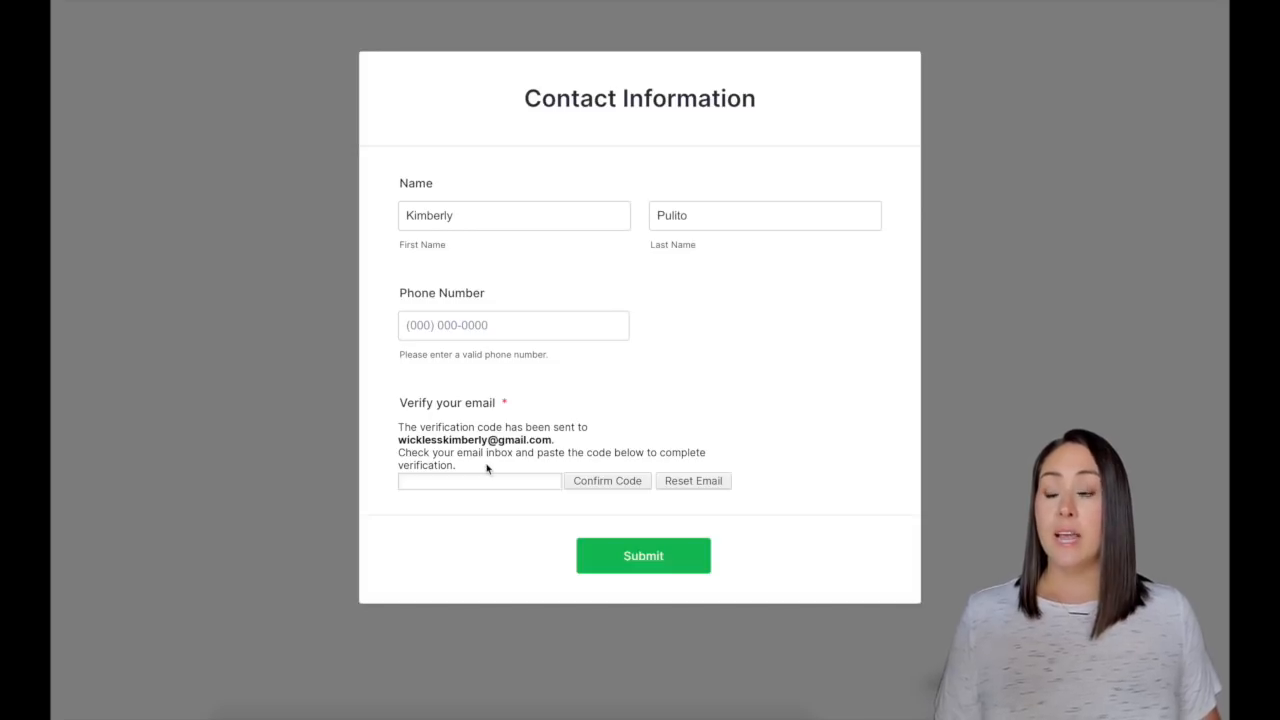
Bring up the form's Publish share options.
left_click(730, 66)
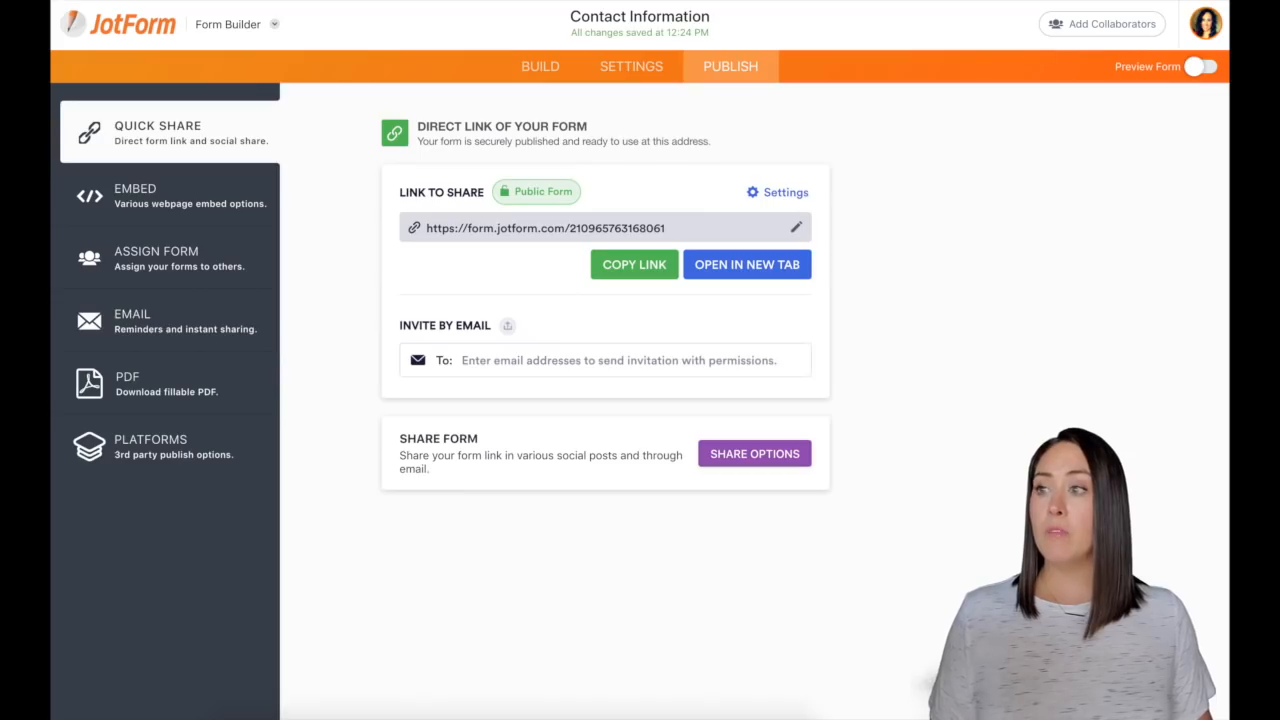
left_click(540, 66)
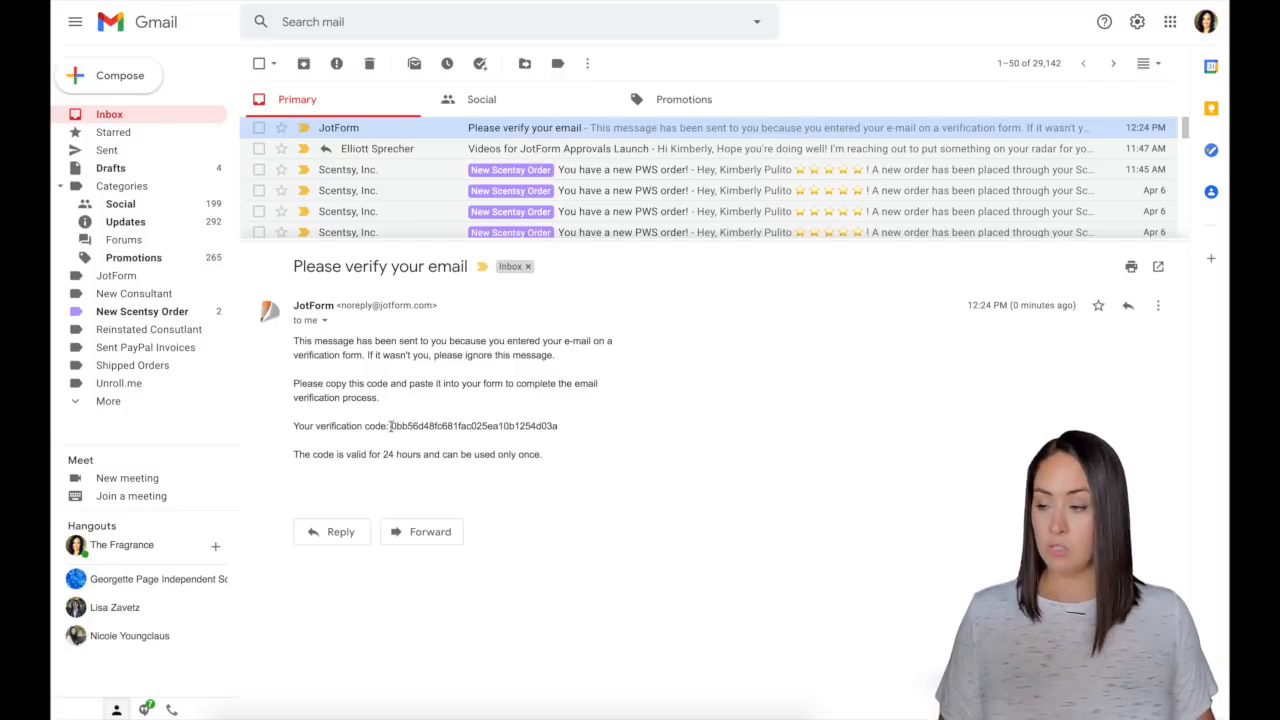
Select the verification code in JotForm's 'Please verify your email' Gmail message.
left_click_drag(390, 424, 558, 424)
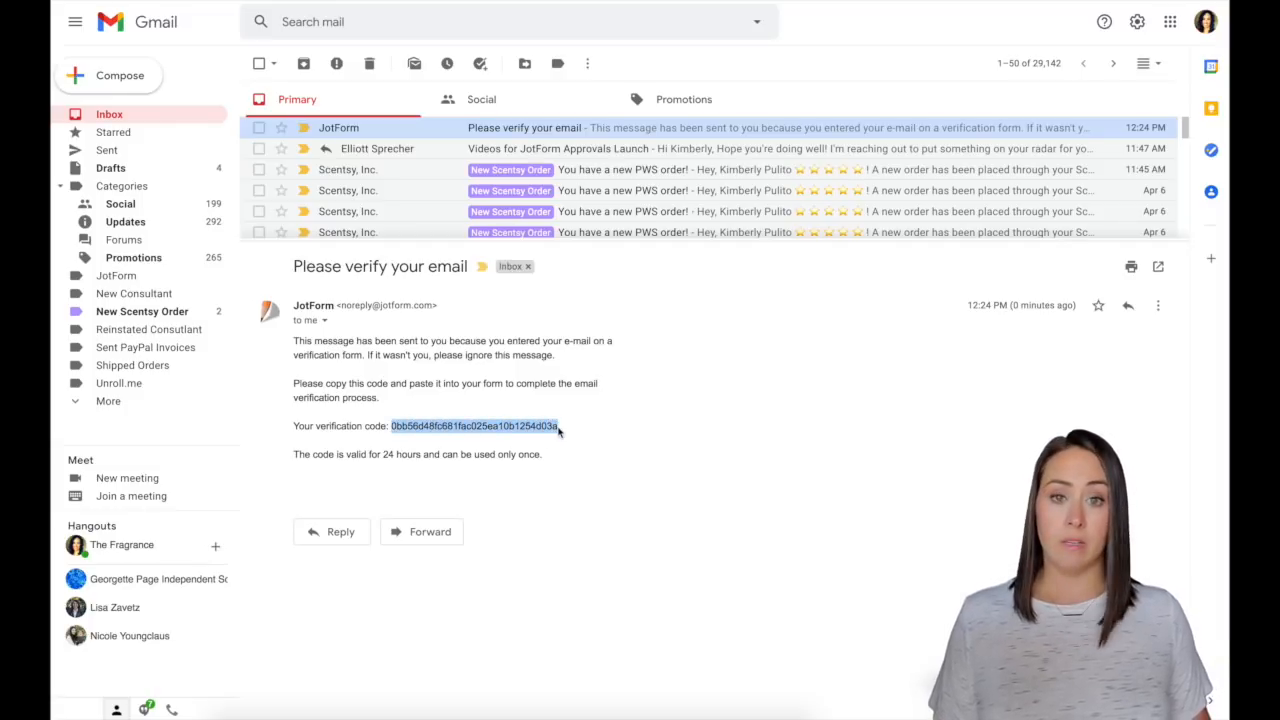
mouse_move(532, 470)
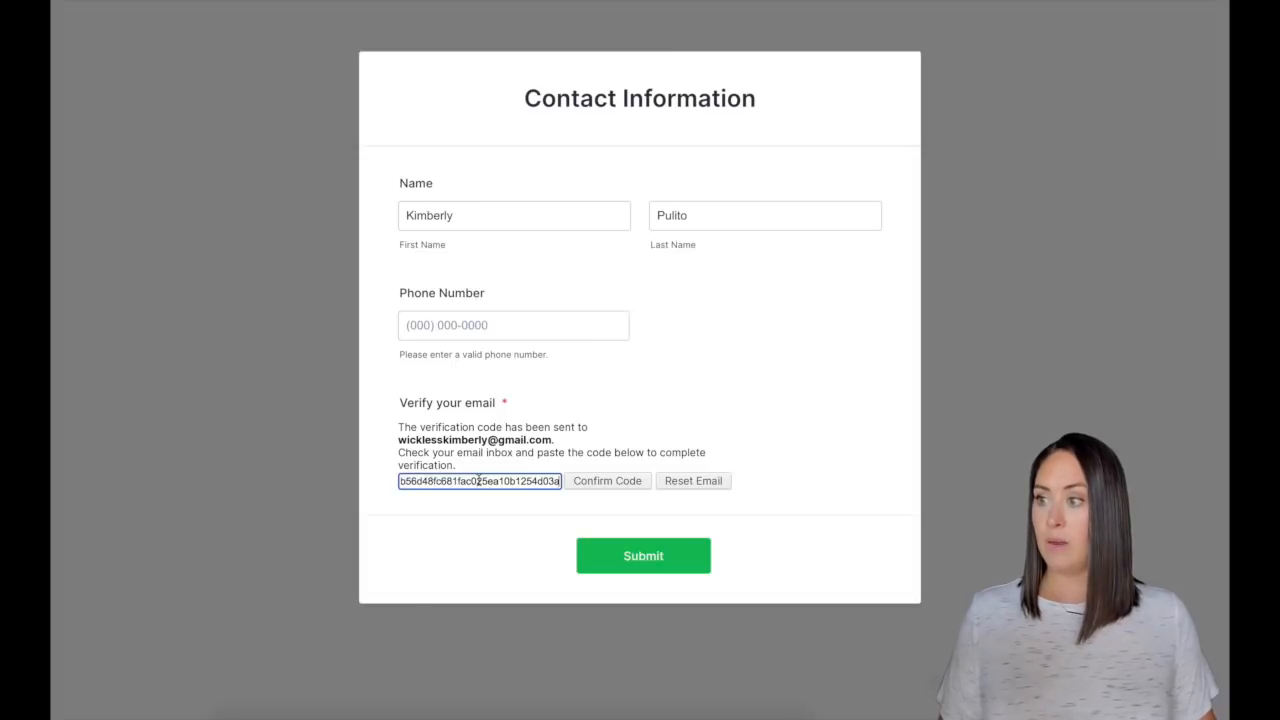
Confirm the pasted verification code and submit the form to reach the Thank You page.
left_click(606, 480)
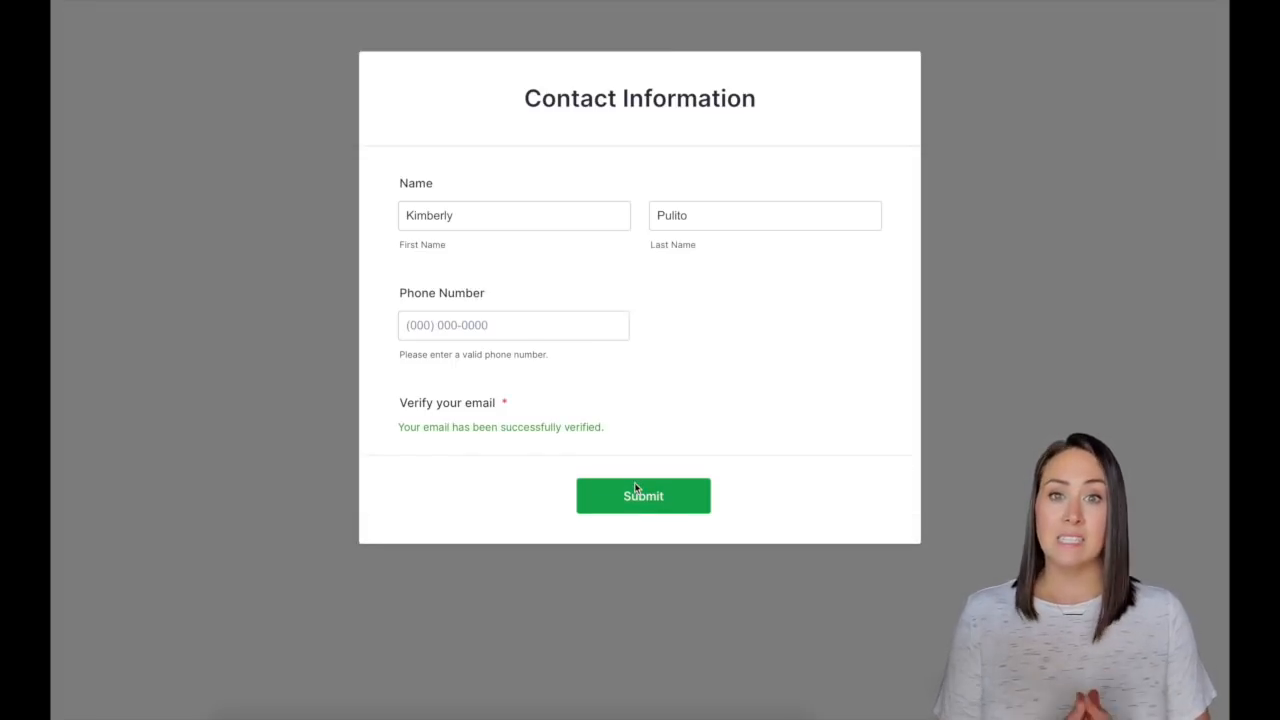
mouse_move(644, 496)
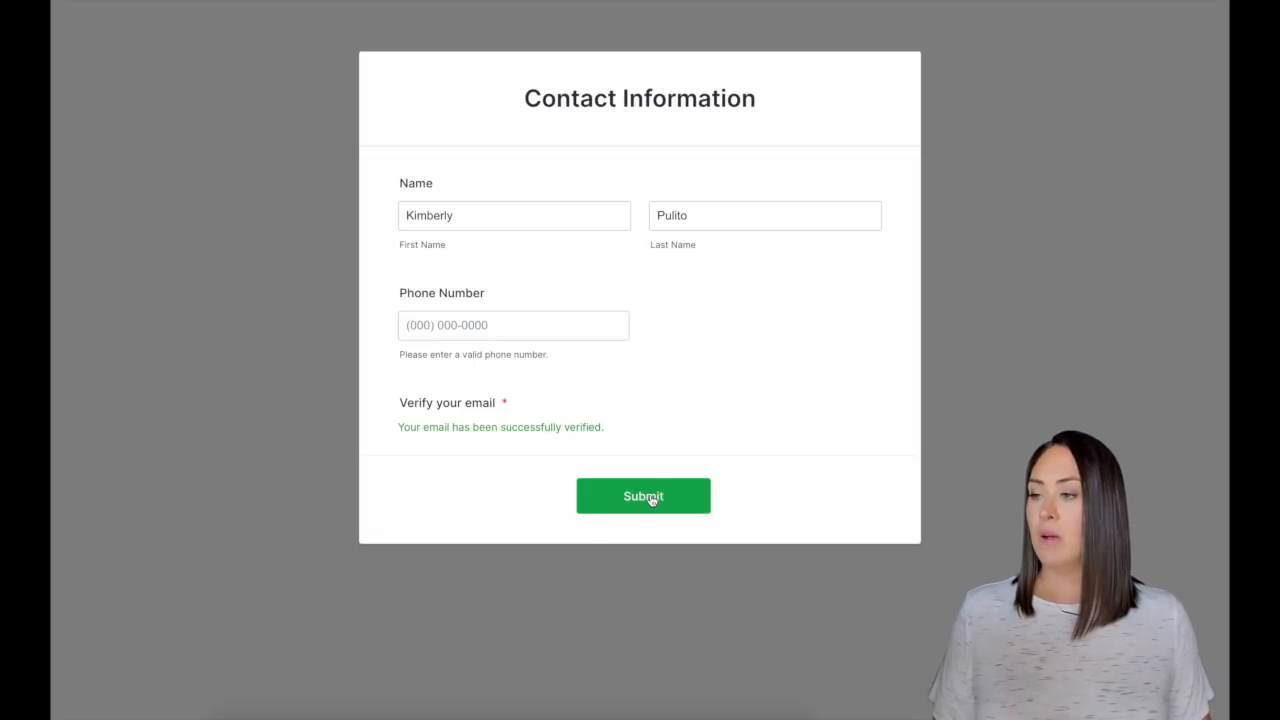
left_click(644, 496)
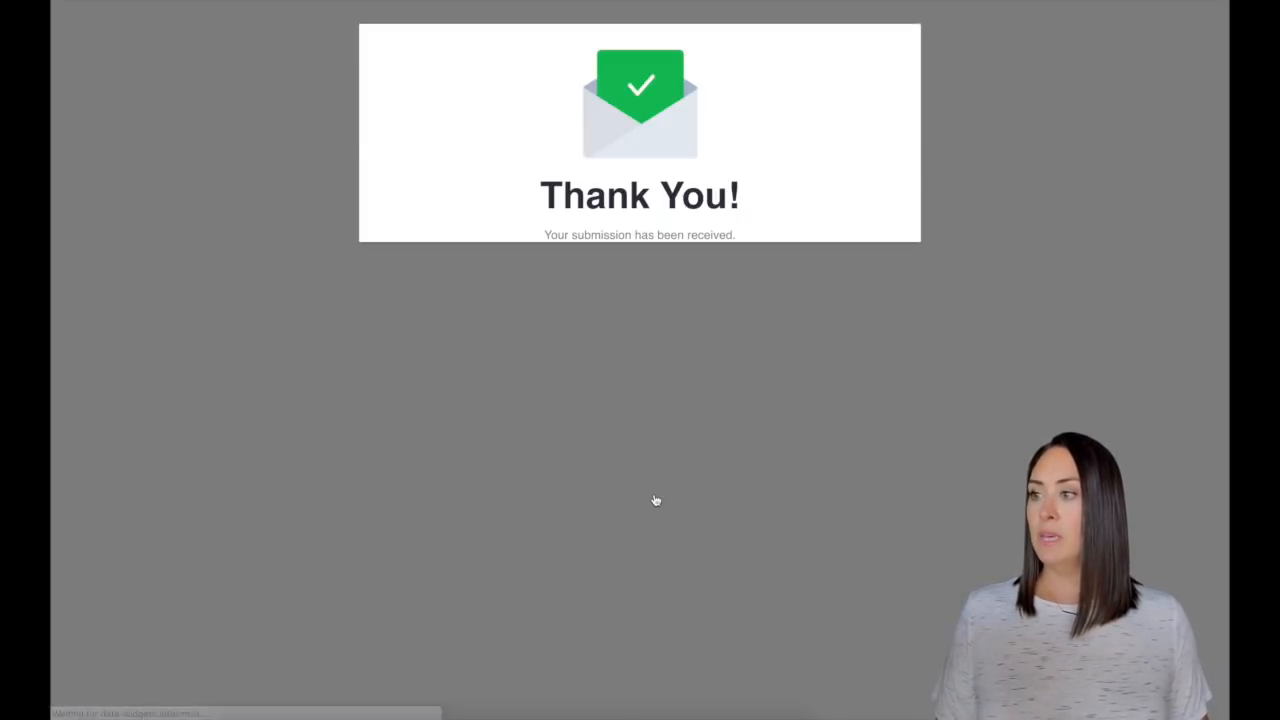
mouse_move(826, 378)
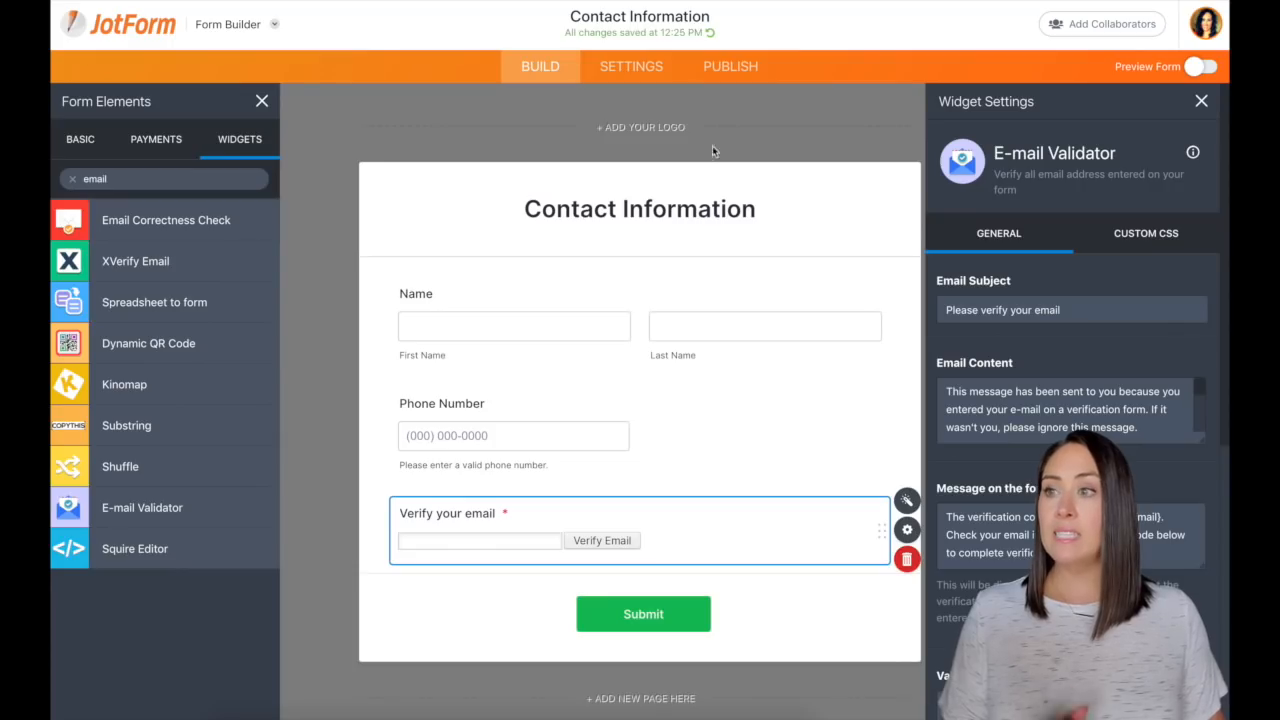
Close the widget settings and delete the Verify your email field from the form.
left_click(1200, 100)
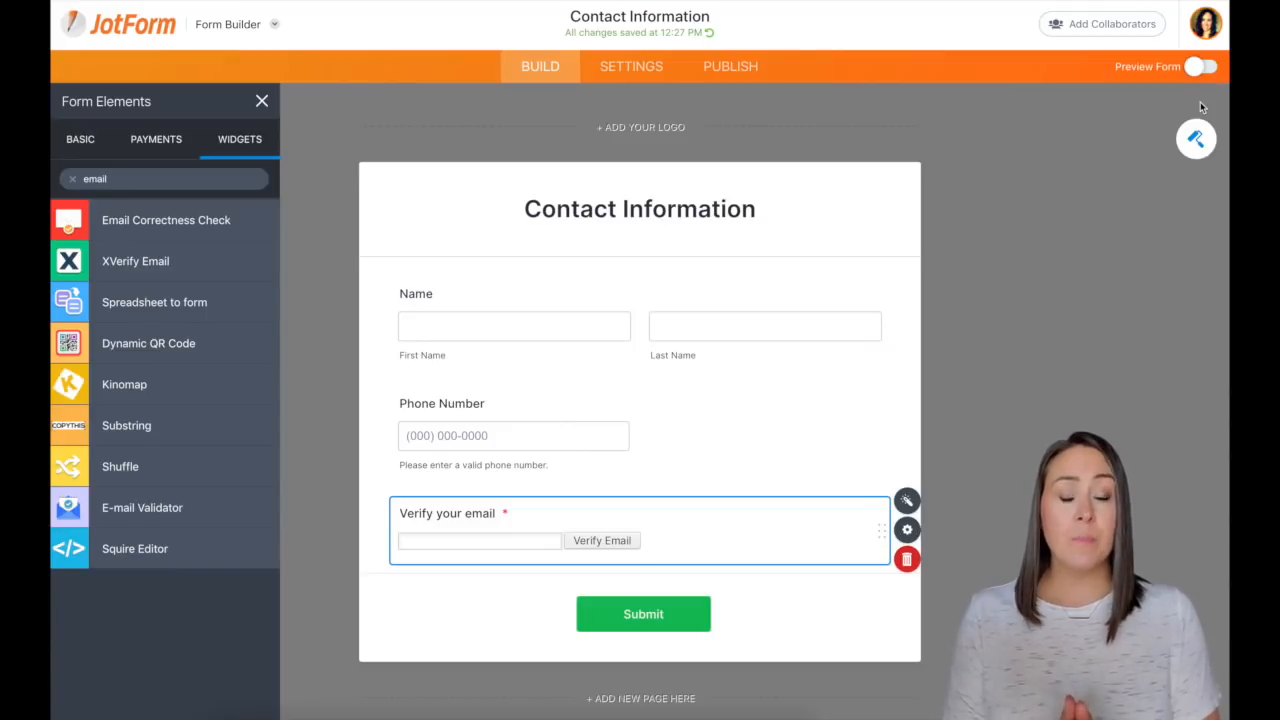
mouse_move(1078, 428)
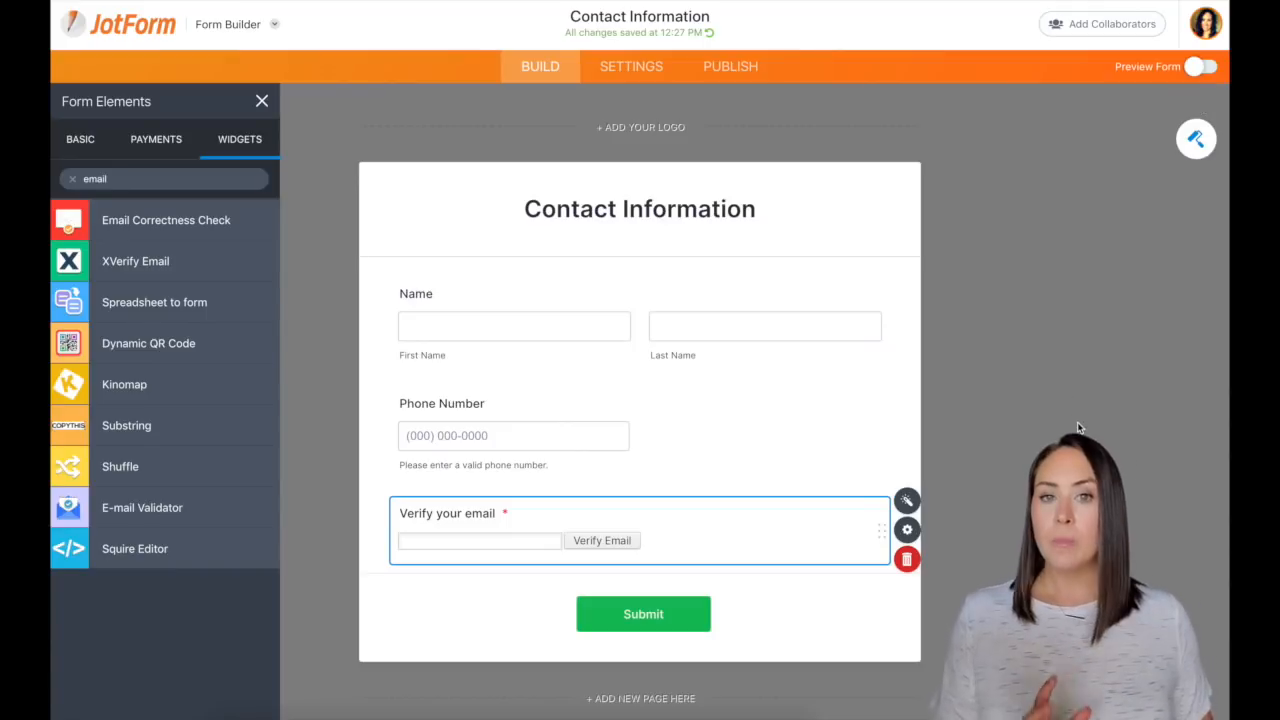
left_click(906, 560)
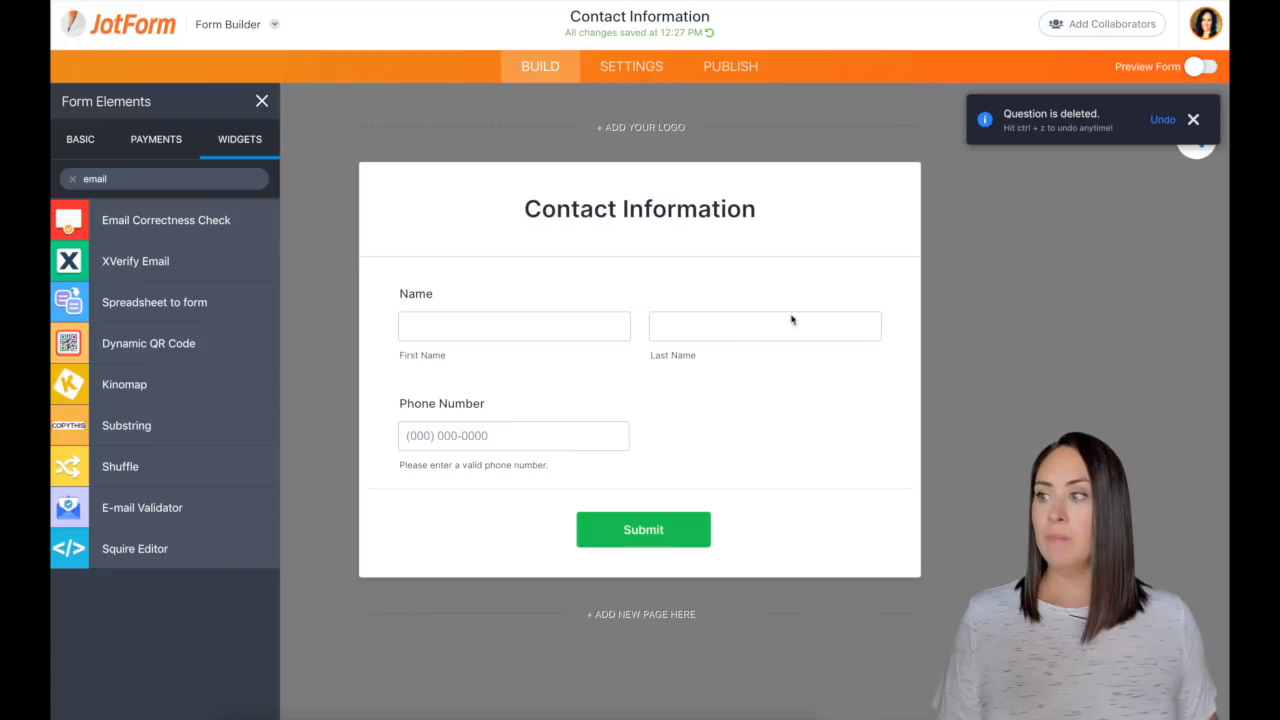
left_click(80, 140)
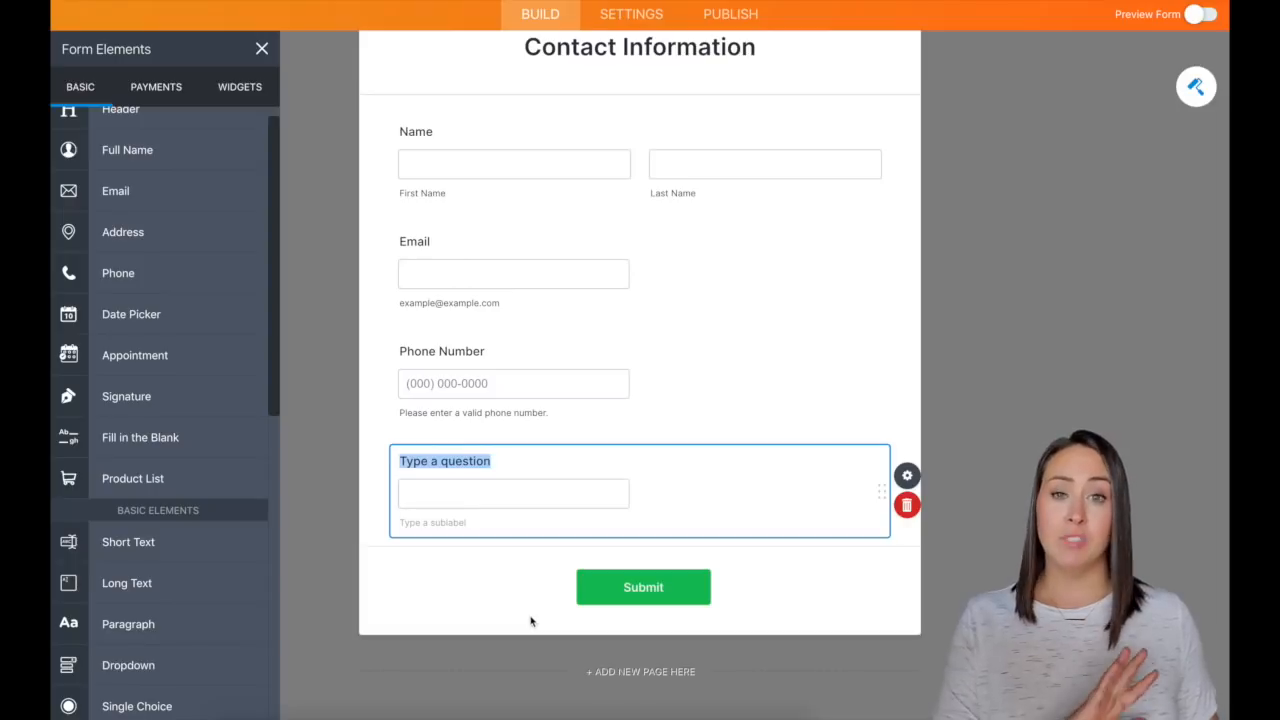
mouse_move(908, 476)
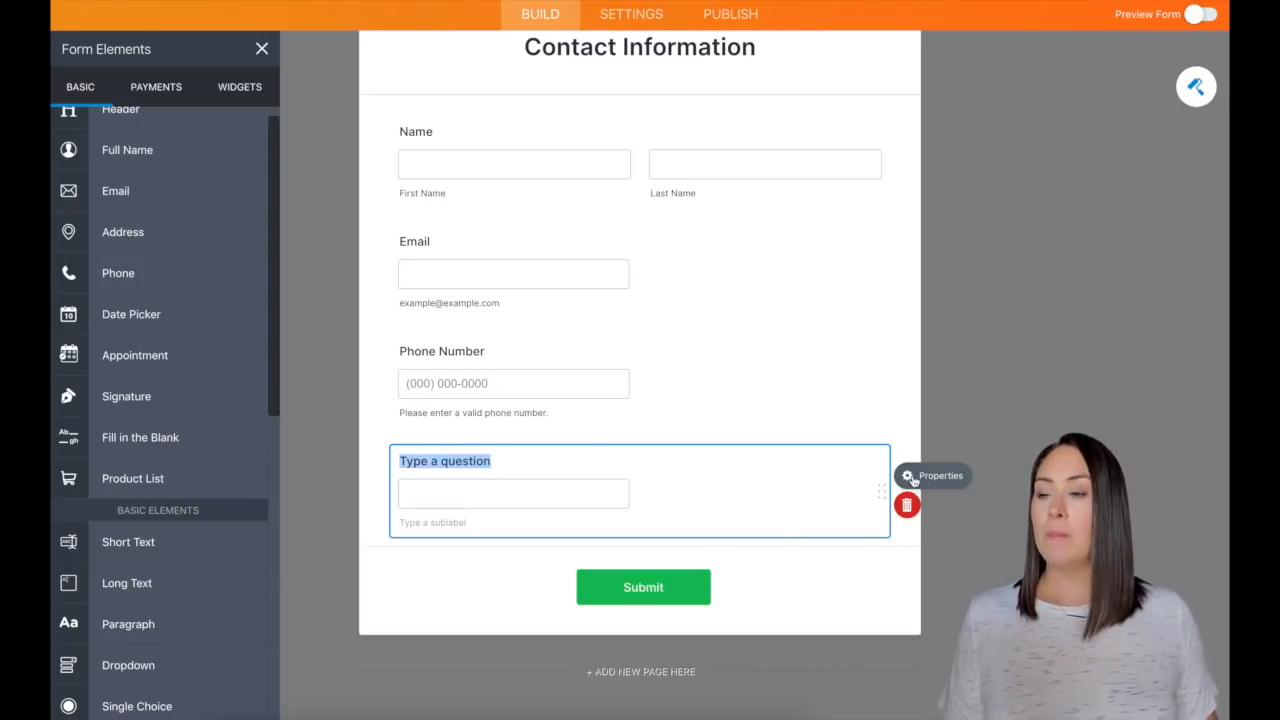
Hide the new short text field via Advanced properties and relabel it 'Hiddem Text'.
left_click(928, 476)
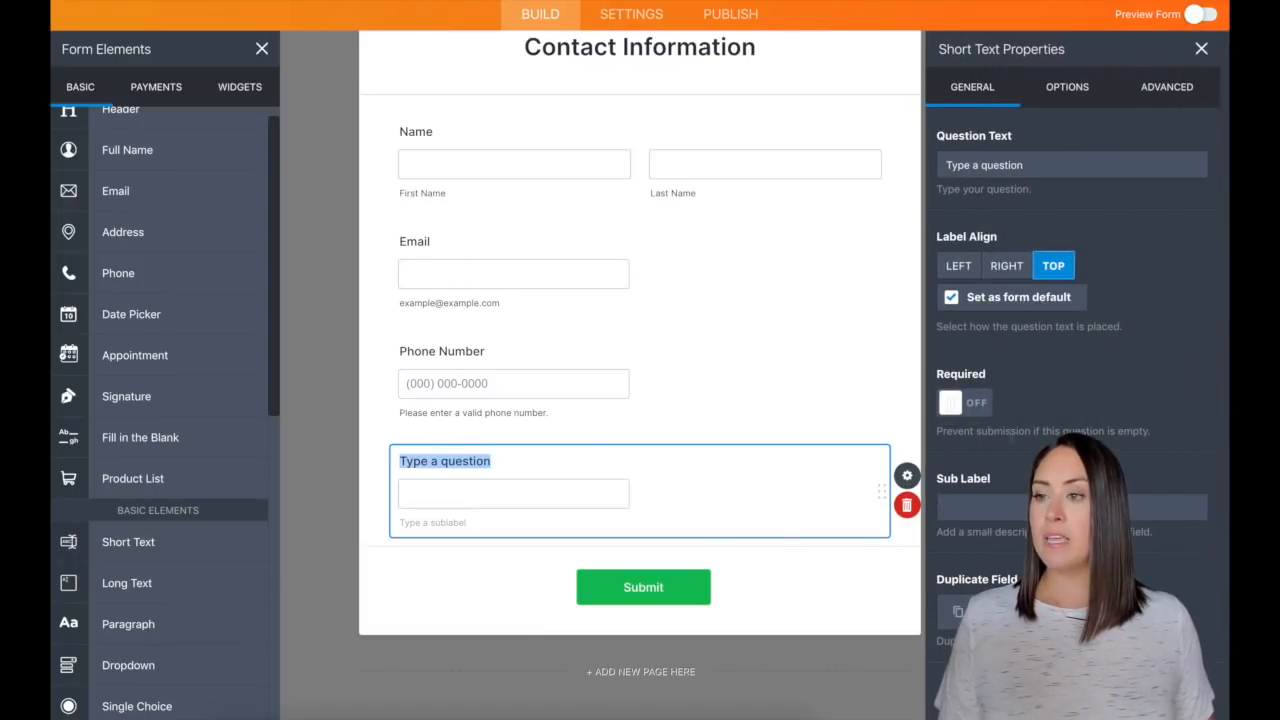
left_click(1166, 88)
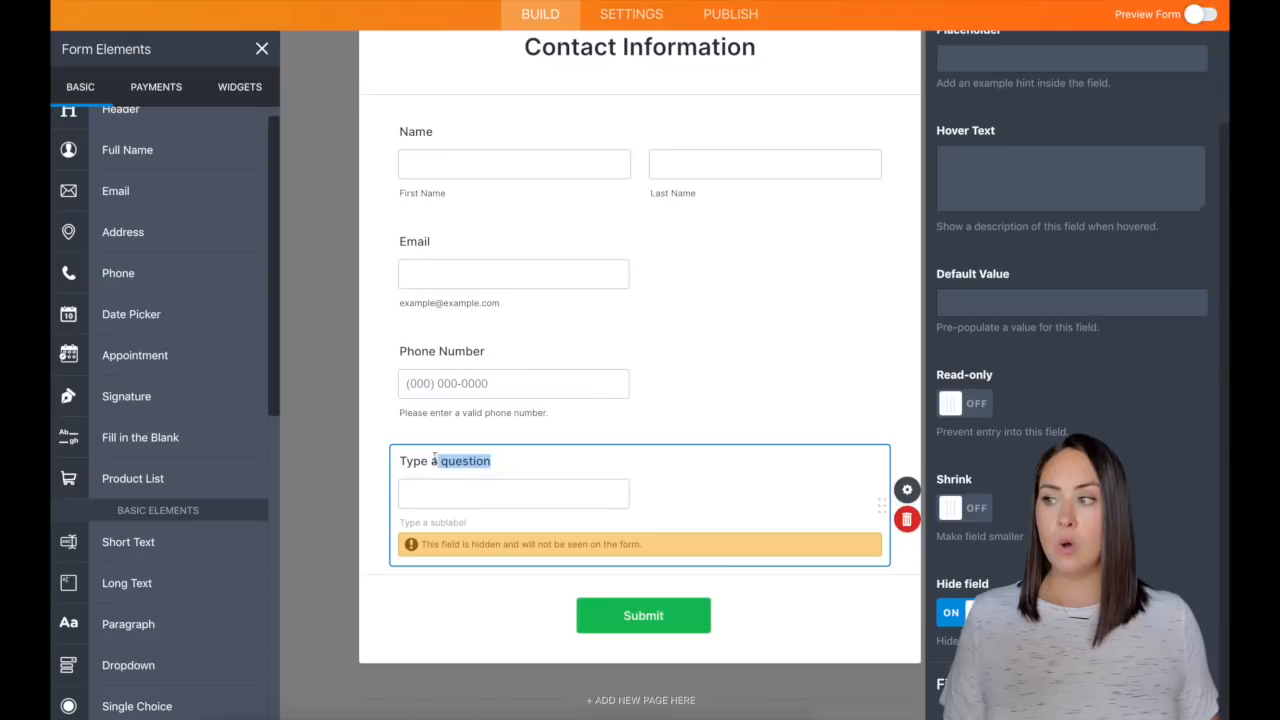
type("Hiddem")
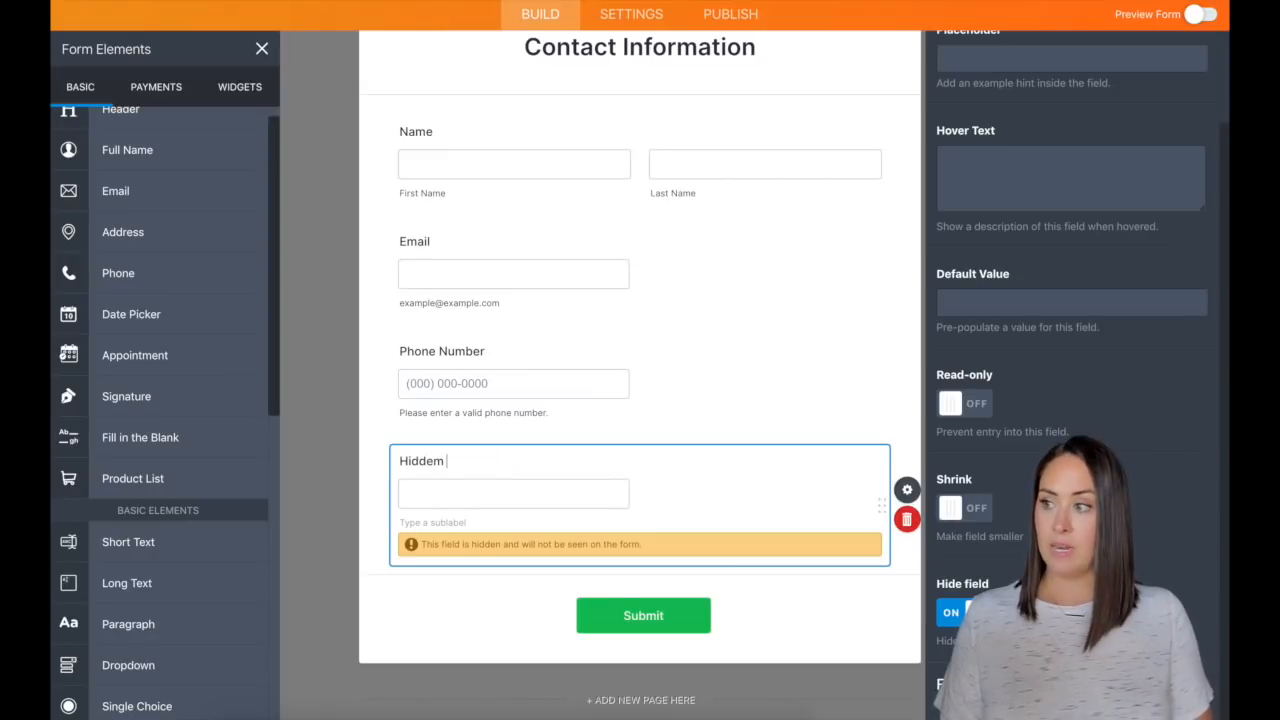
type("Text")
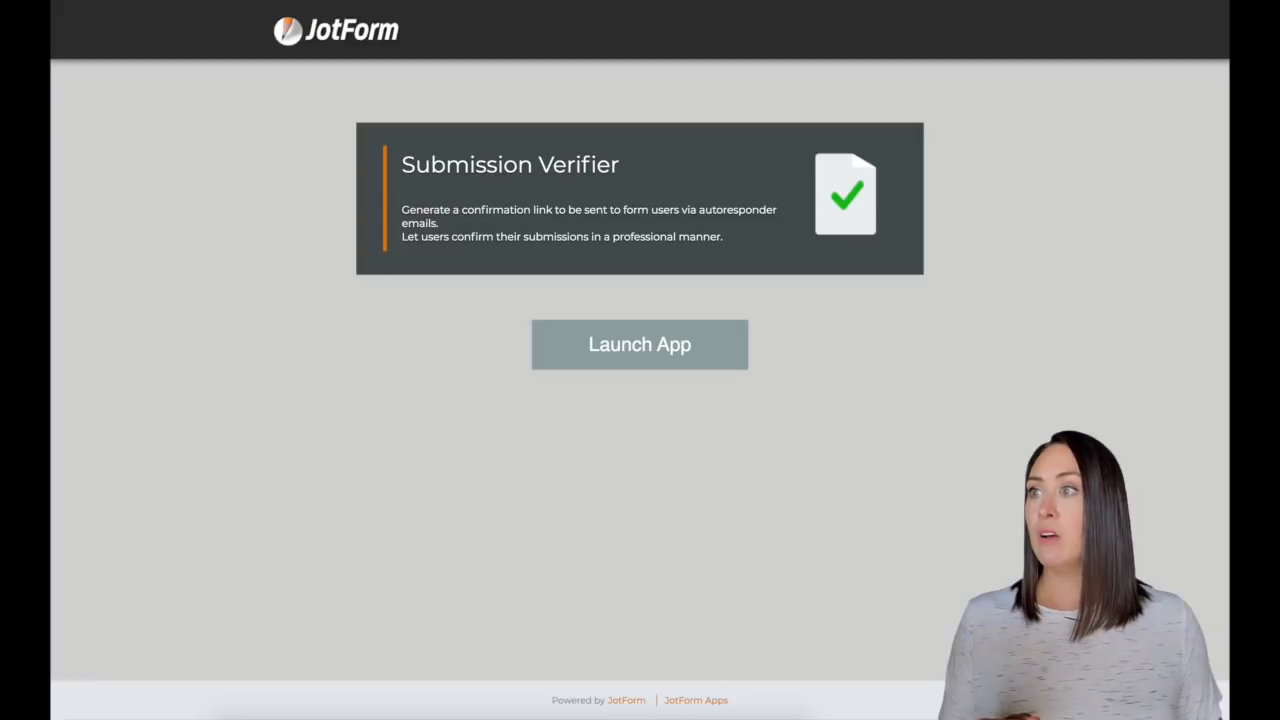
mouse_move(312, 86)
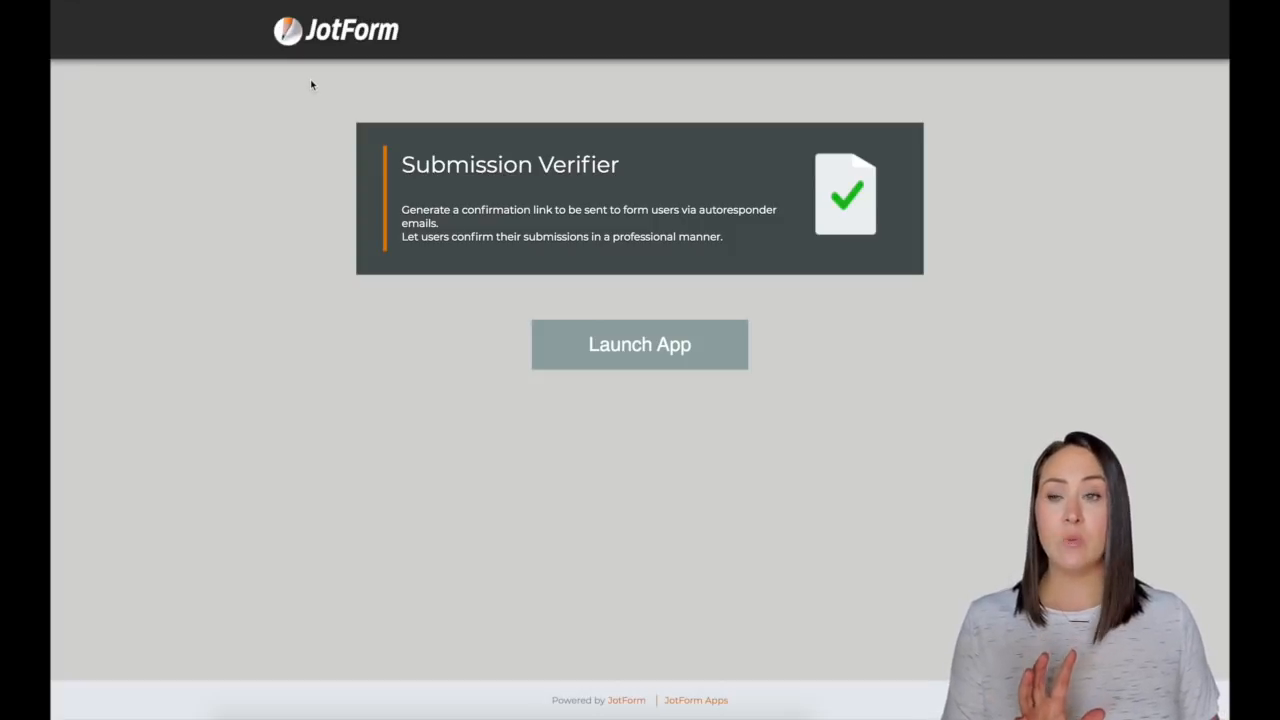
mouse_move(402, 188)
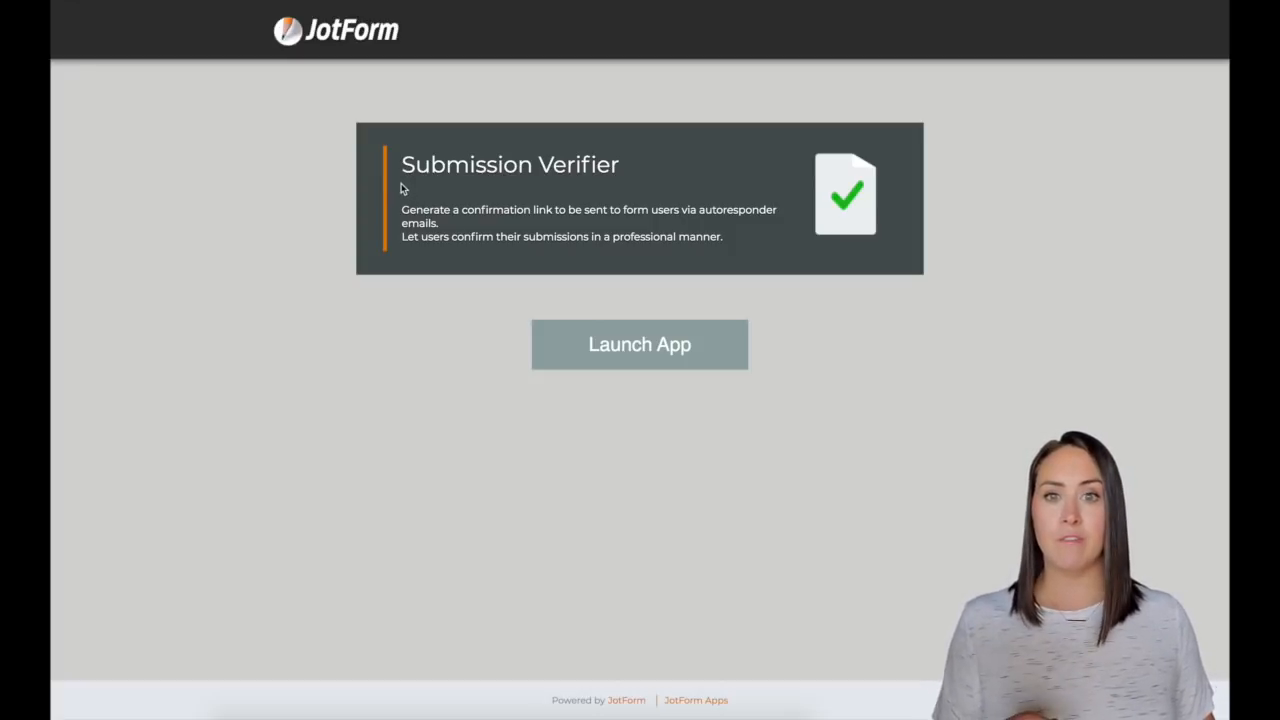
Launch Submission Verifier and allow it access to the JotForm account.
left_click(640, 344)
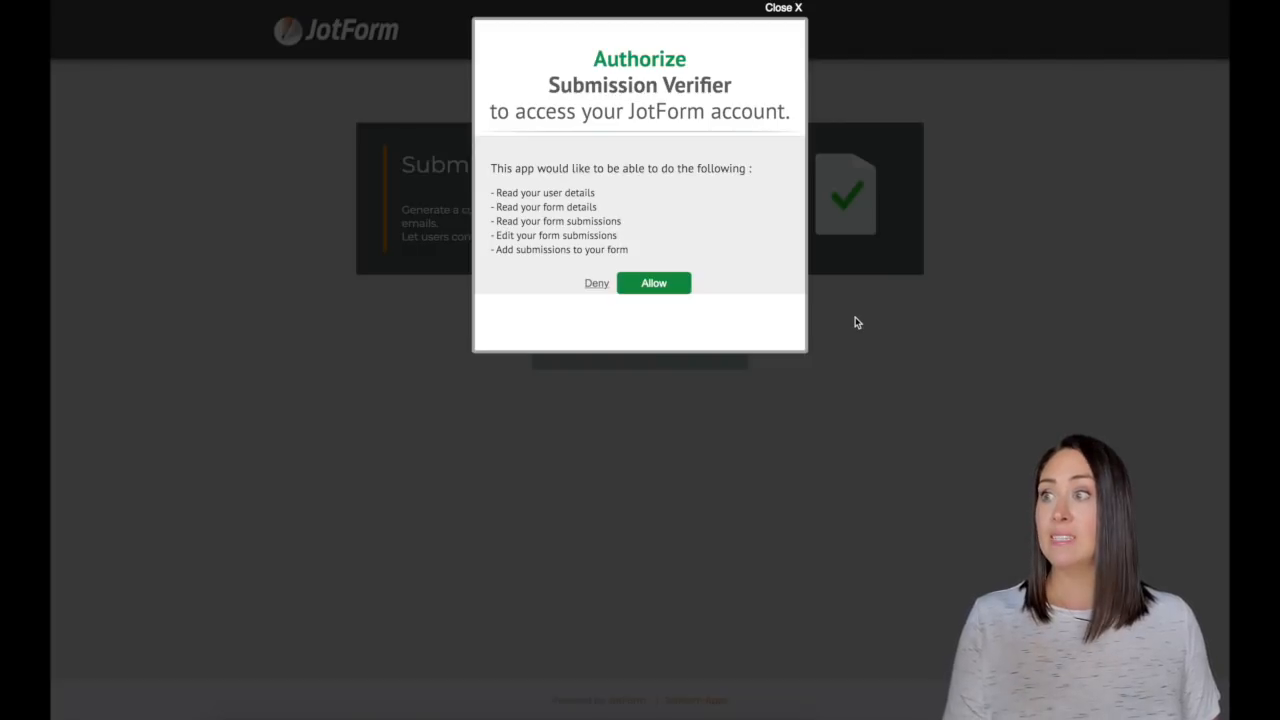
left_click(652, 282)
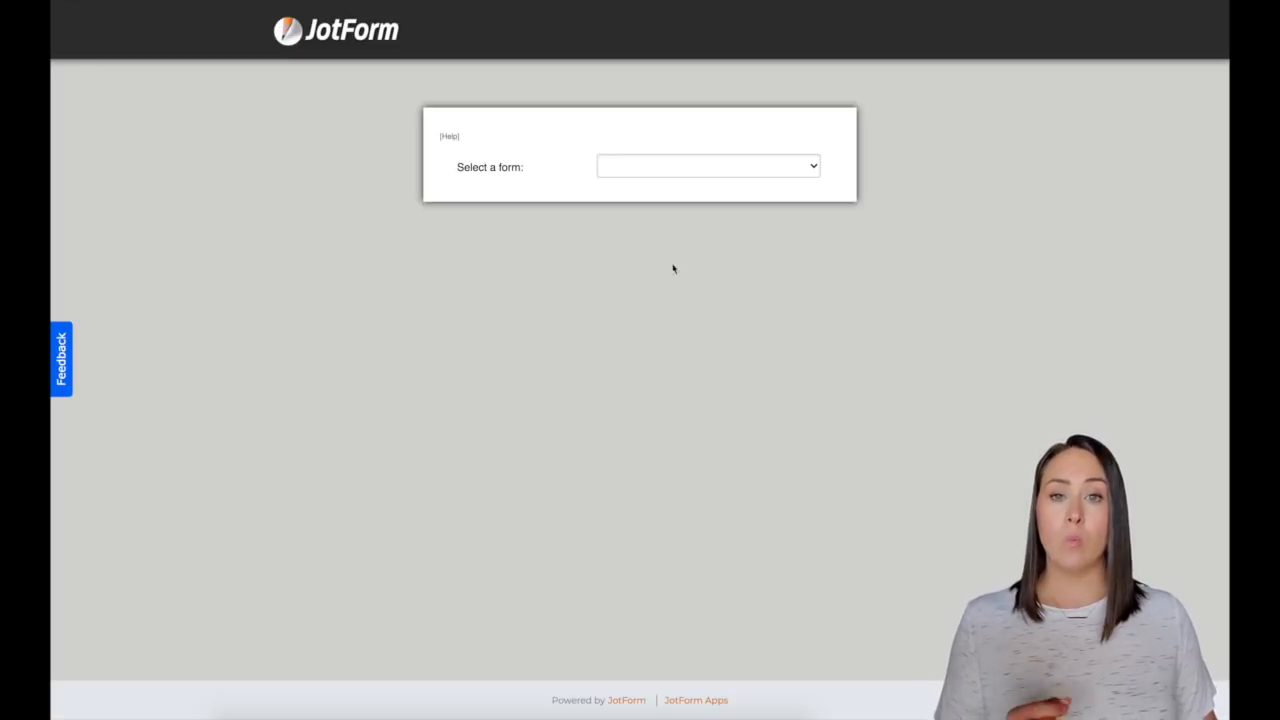
Select the Contact Information form and review which of its fields can be chosen.
left_click(708, 166)
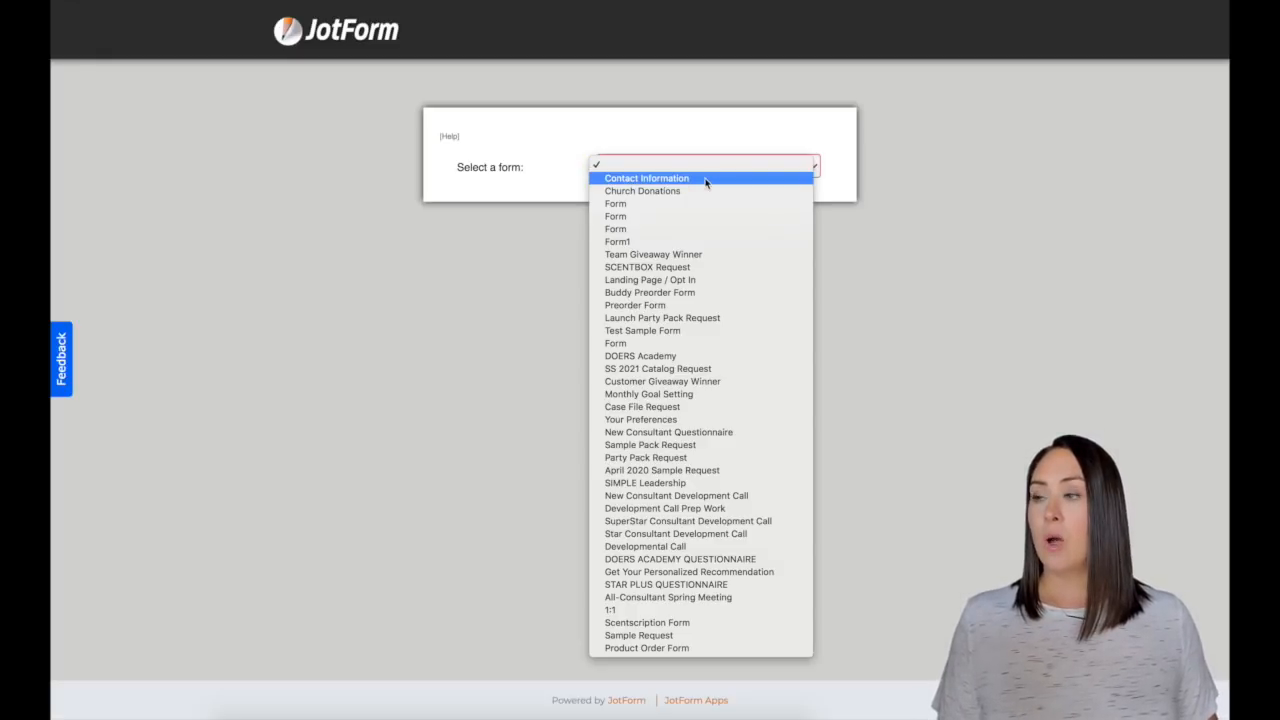
left_click(646, 178)
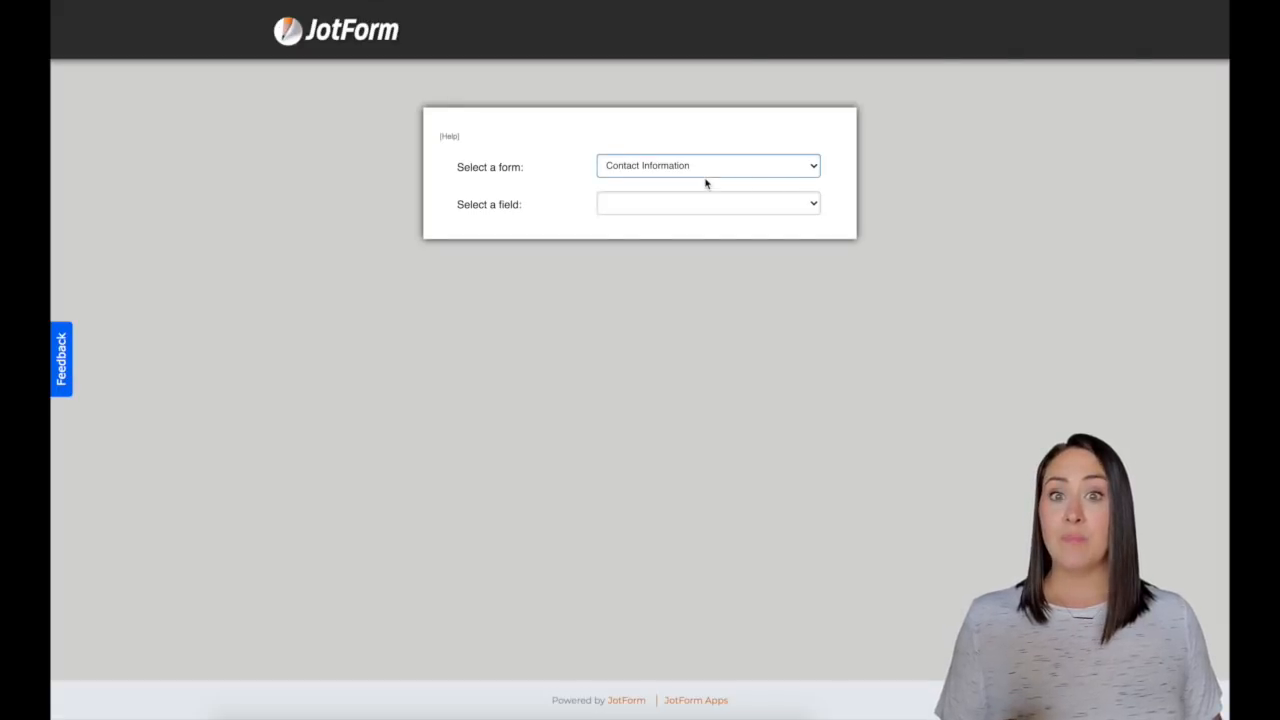
left_click(708, 204)
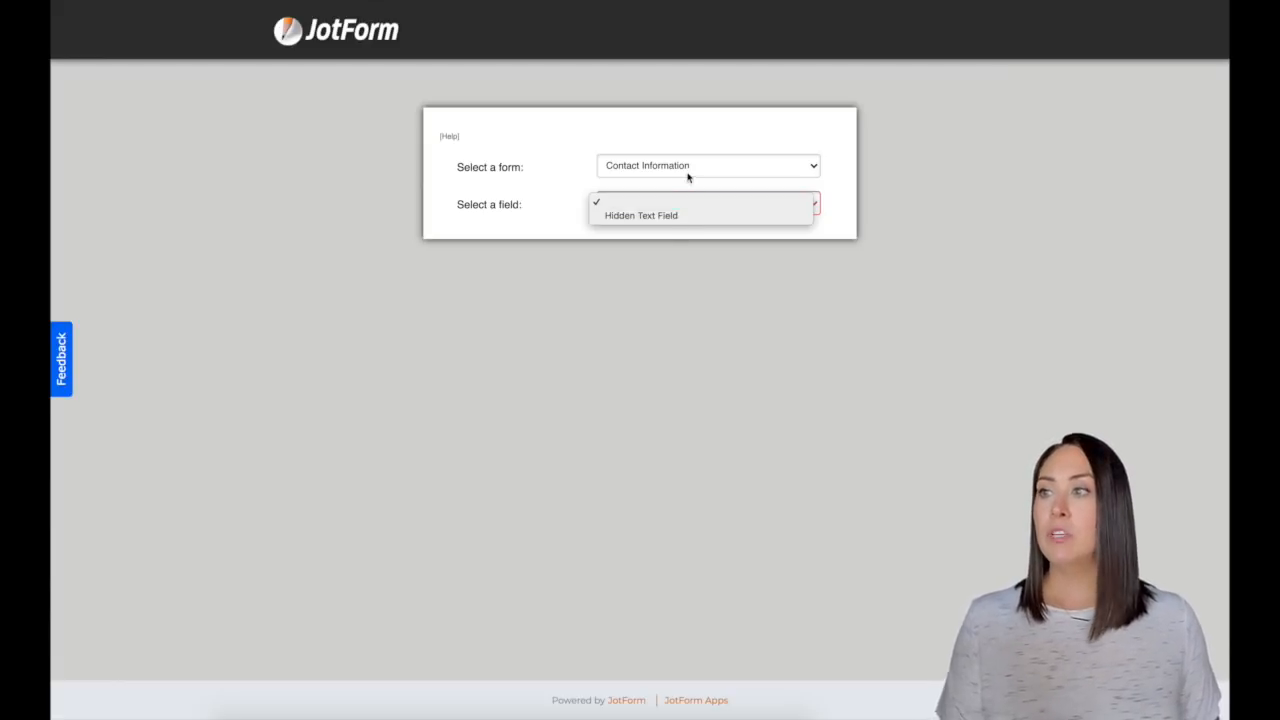
Briefly try the Church Donations form, then switch back to Contact Information.
left_click(708, 164)
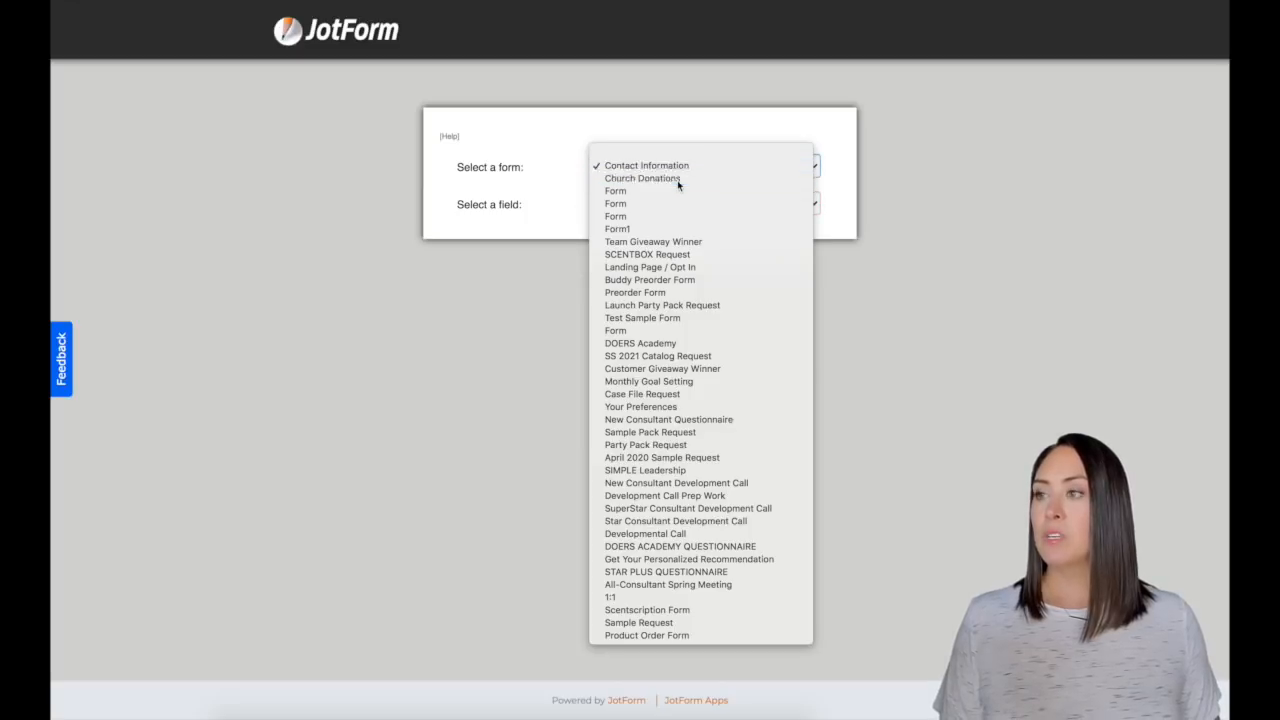
left_click(642, 178)
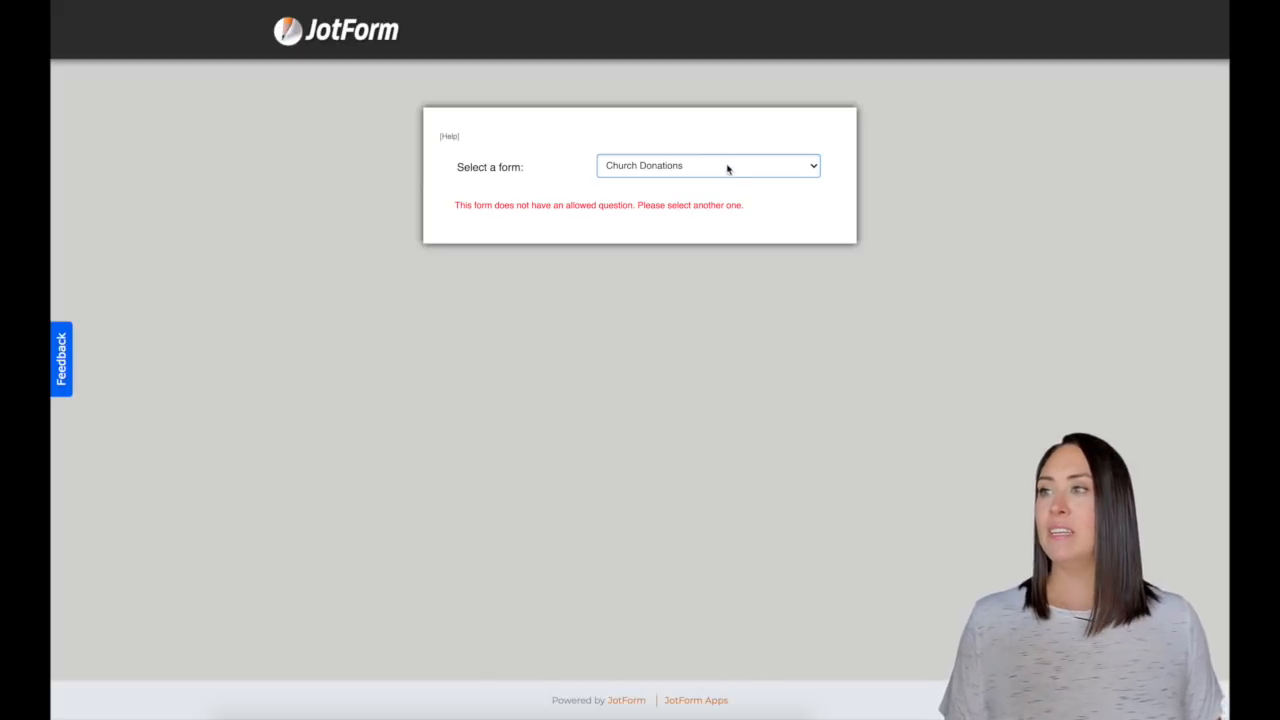
left_click(708, 164)
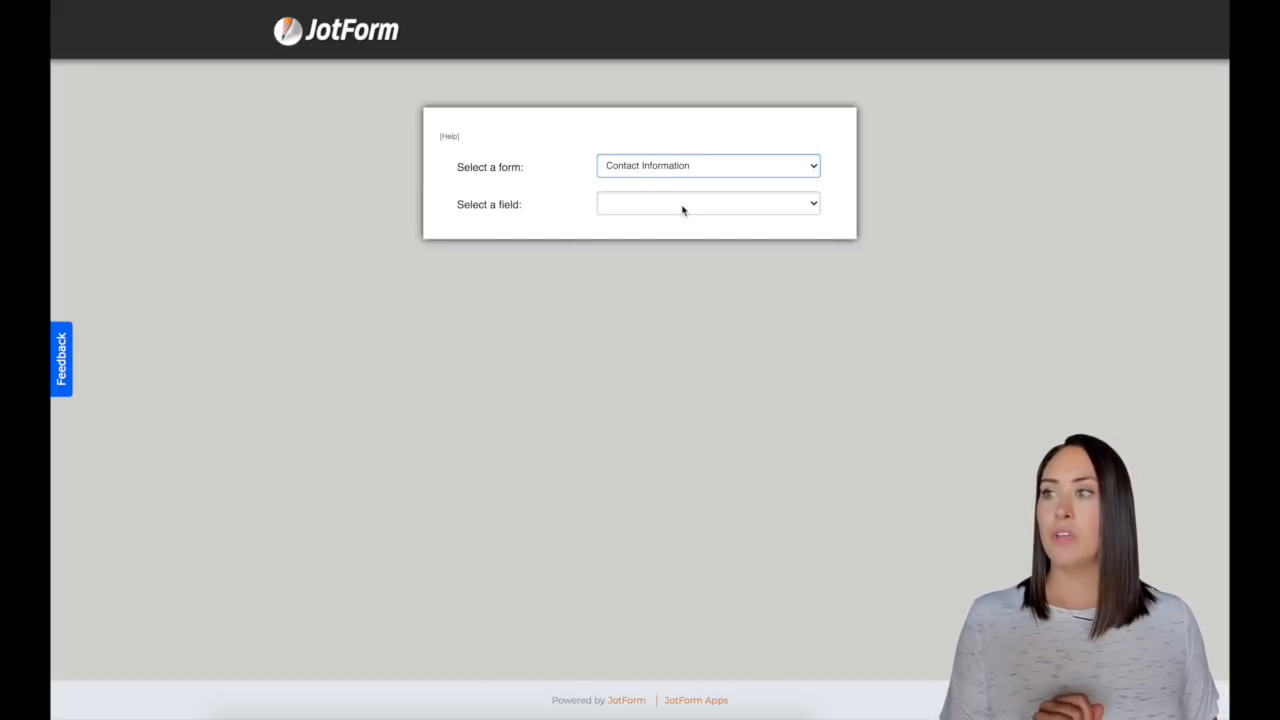
left_click(708, 204)
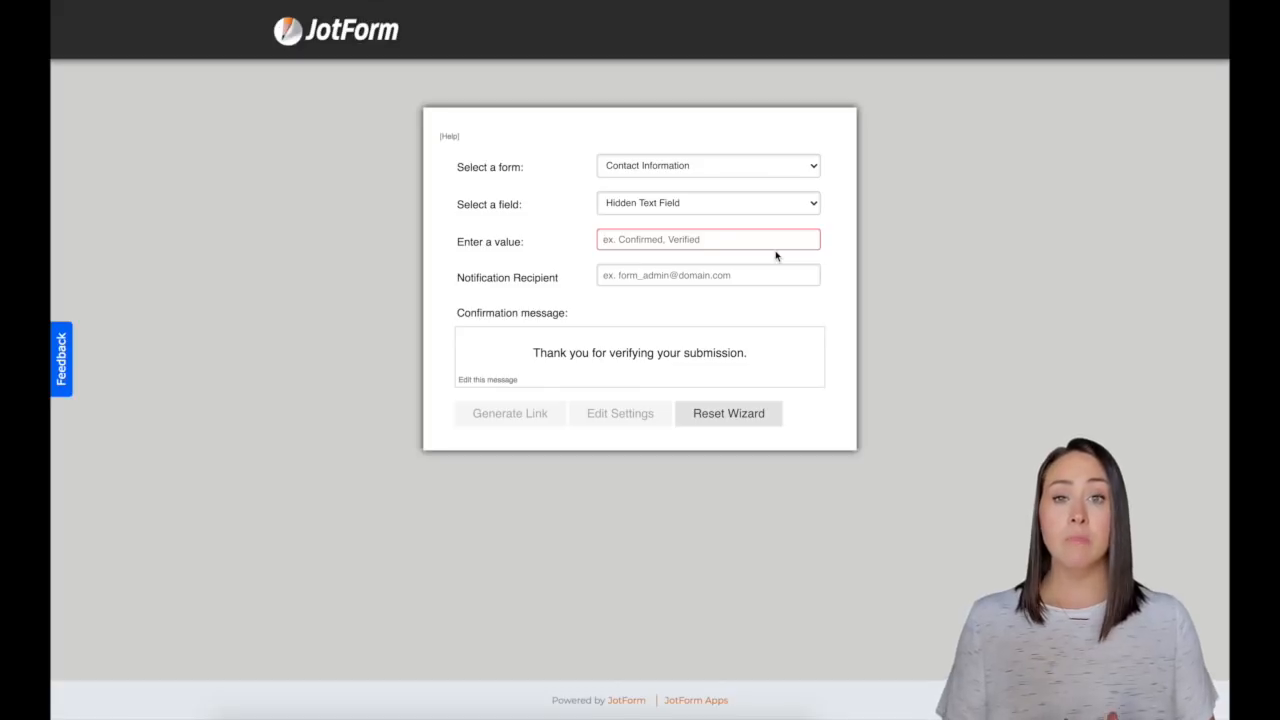
Set the hidden field's value to 'Verified' and enter the notification recipient address.
type("Verified")
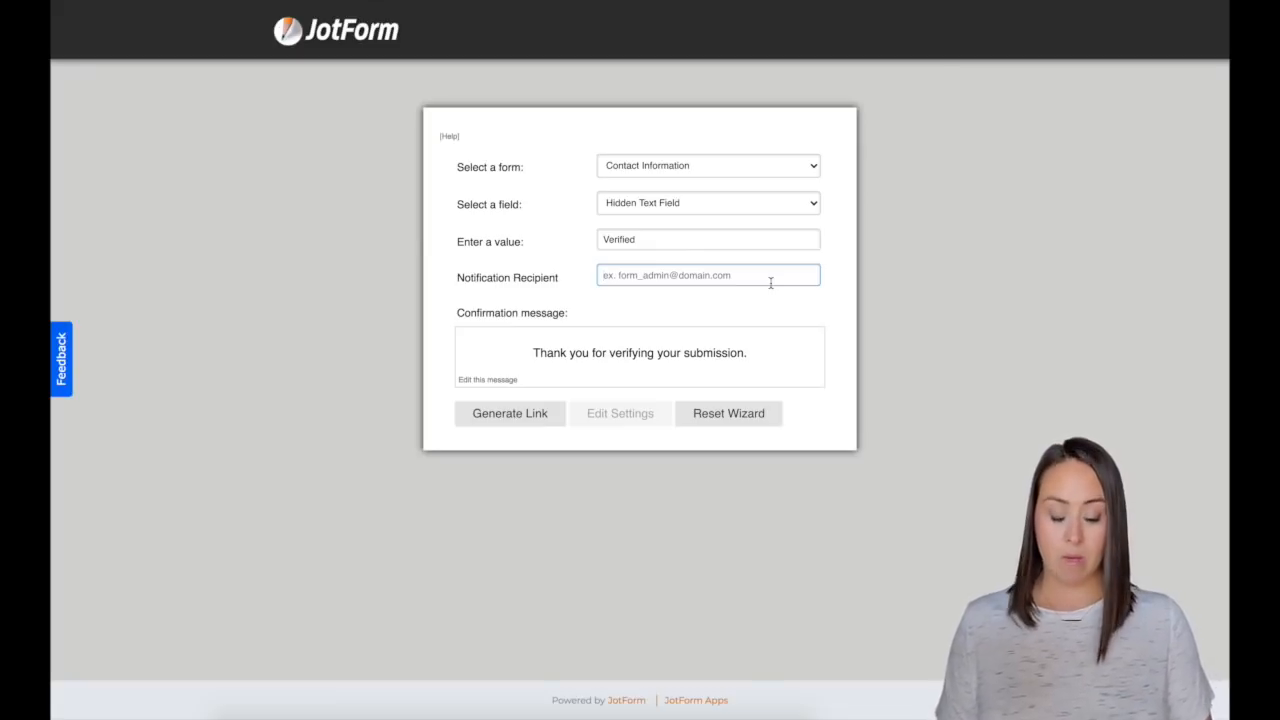
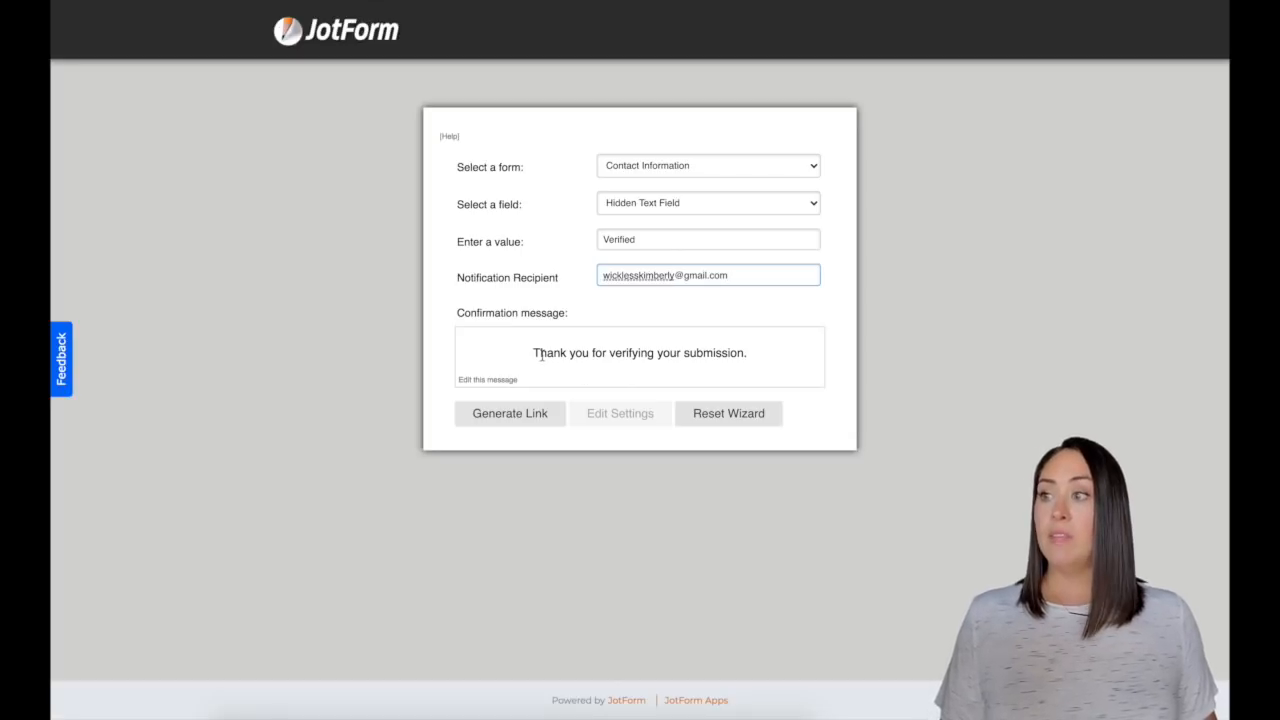
mouse_move(764, 364)
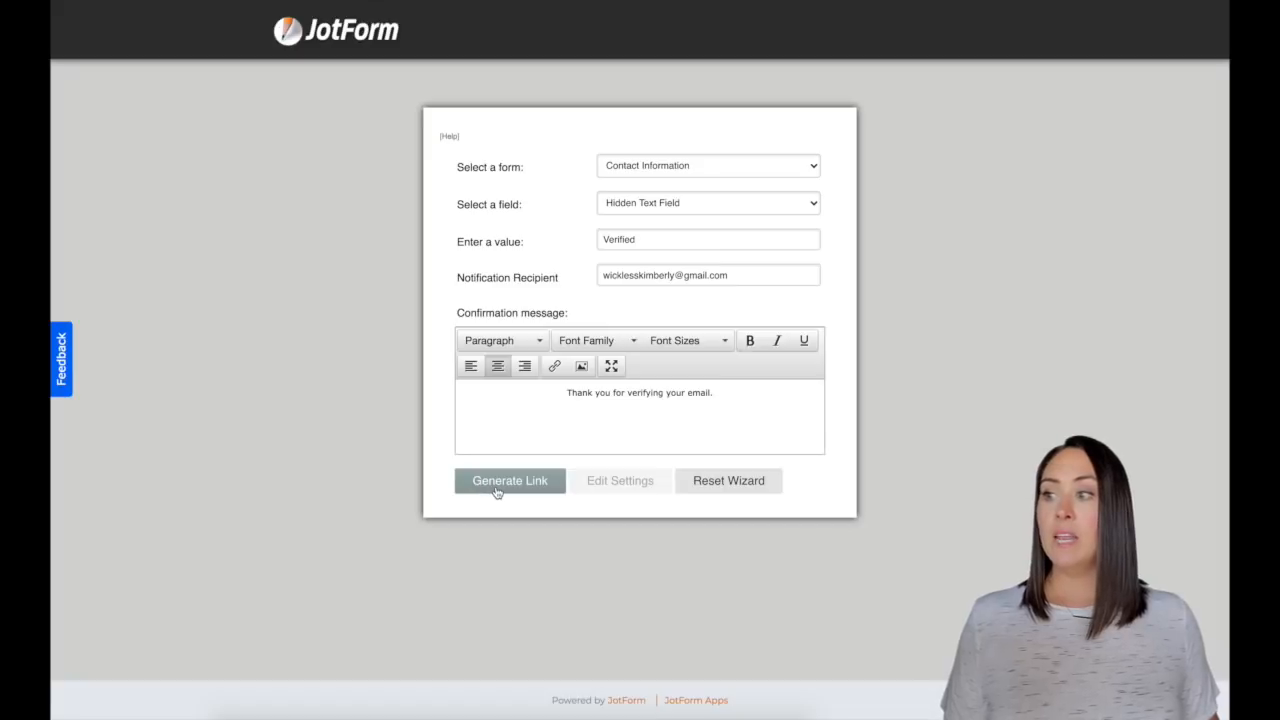
Generate the verification link for the Contact Information form's hidden field.
left_click(508, 480)
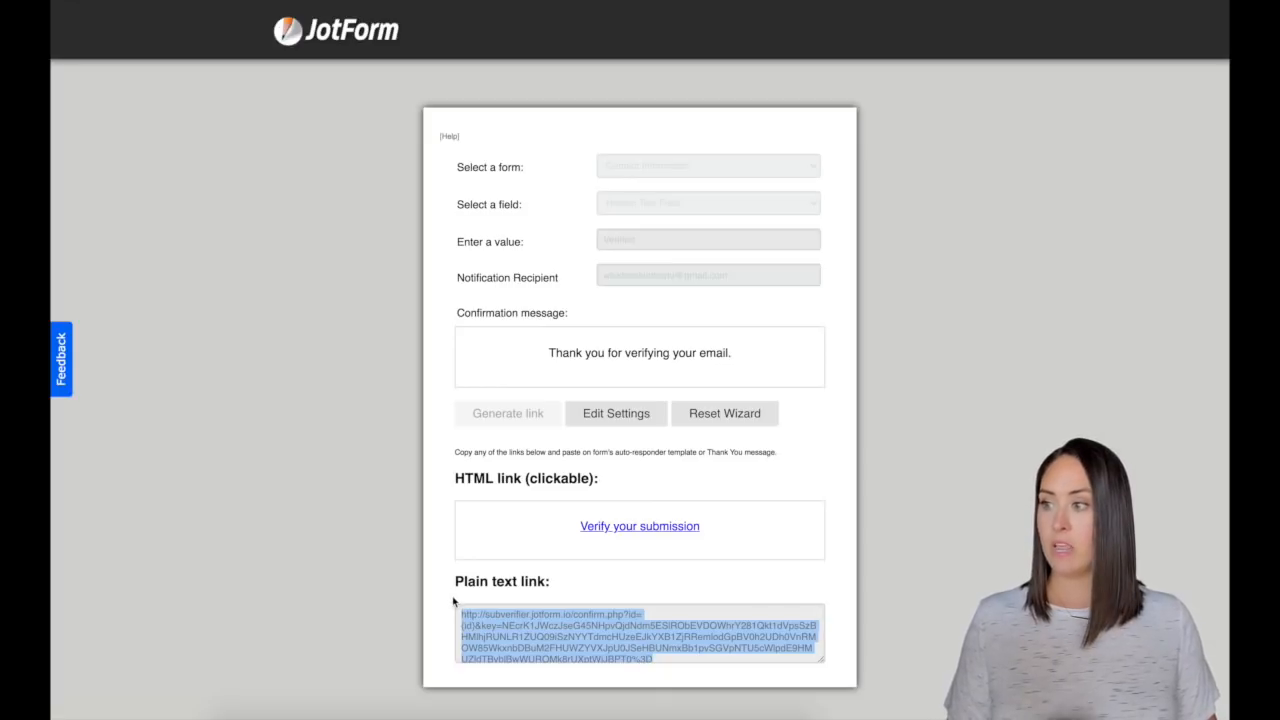
mouse_move(710, 258)
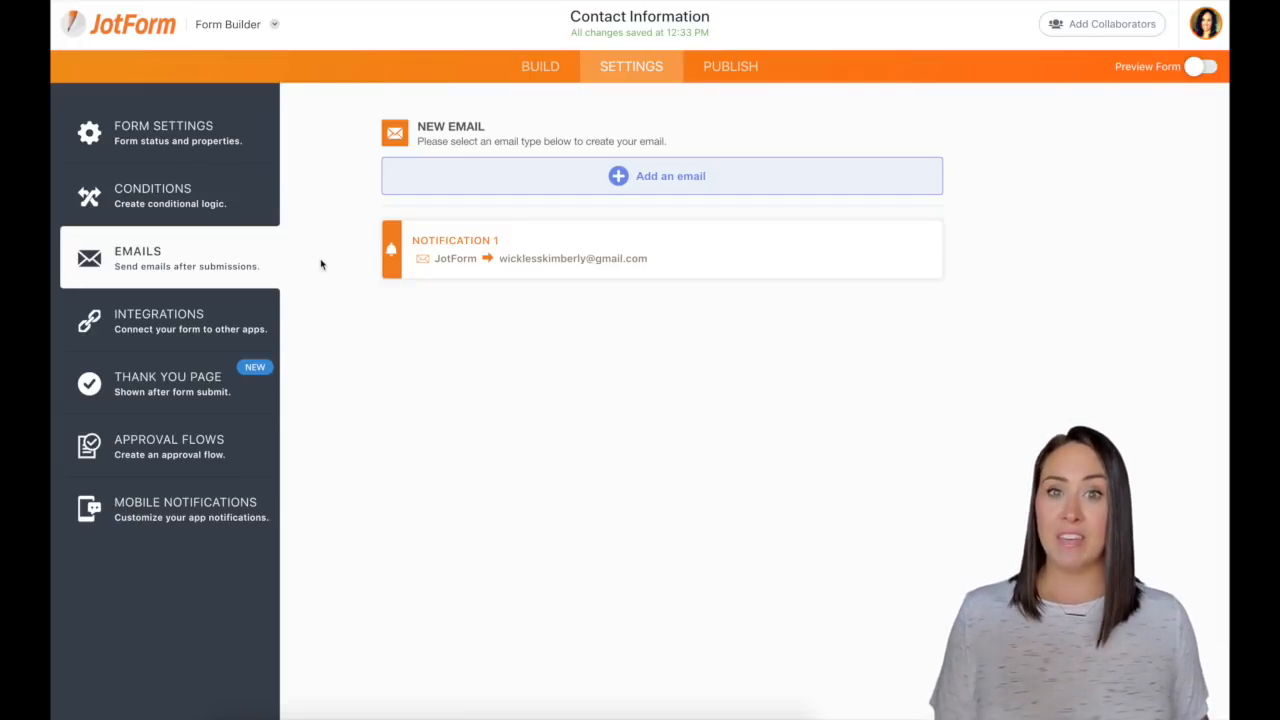
mouse_move(848, 312)
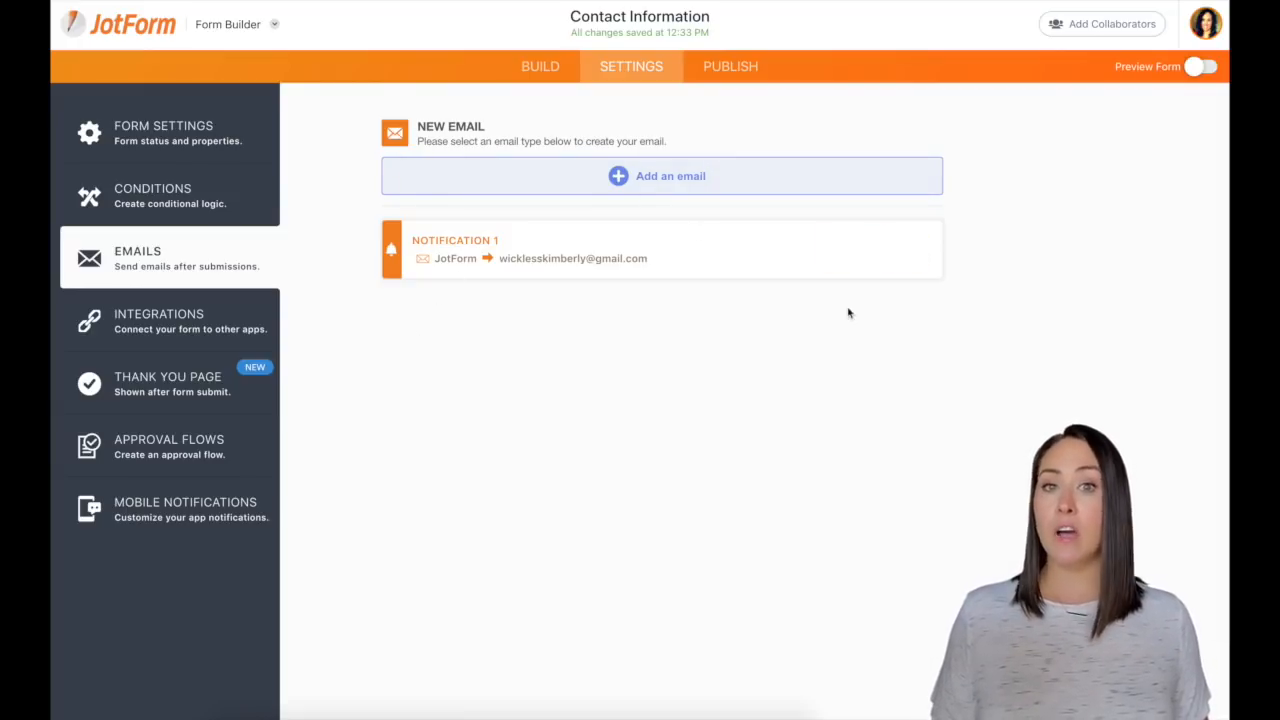
mouse_move(616, 116)
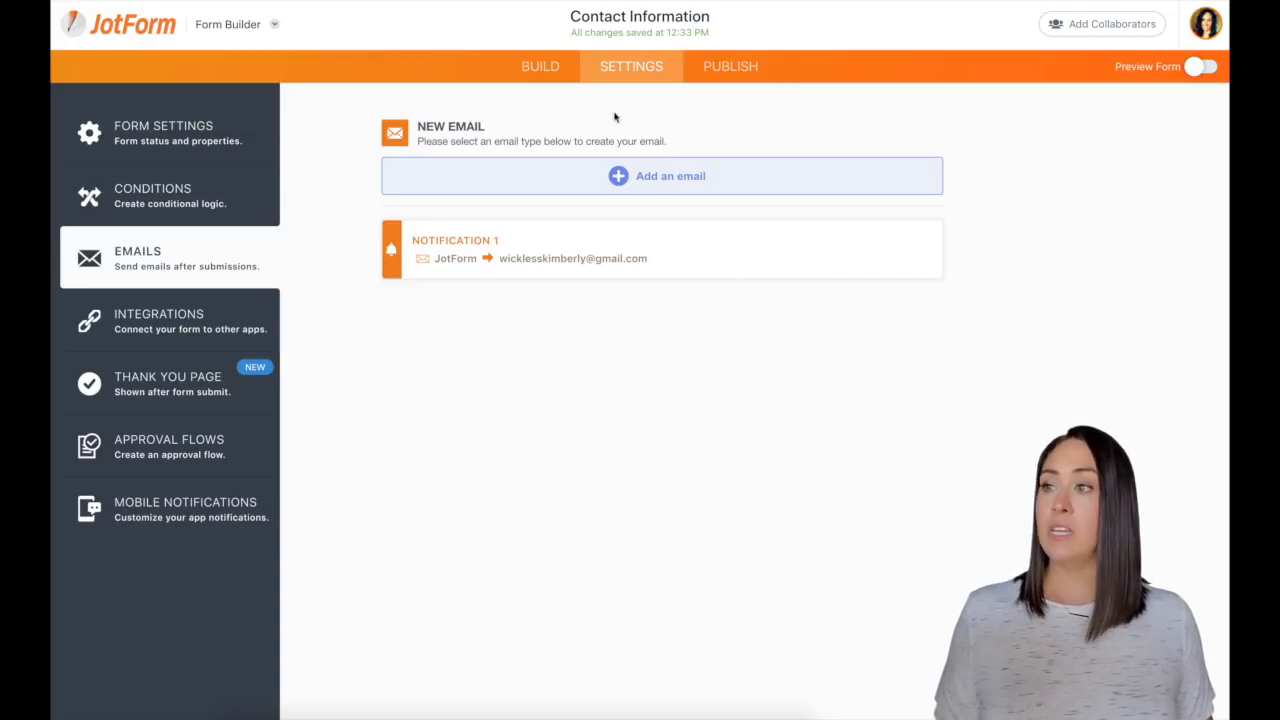
Add a new Autoresponder Email to the Contact Information form.
left_click(668, 176)
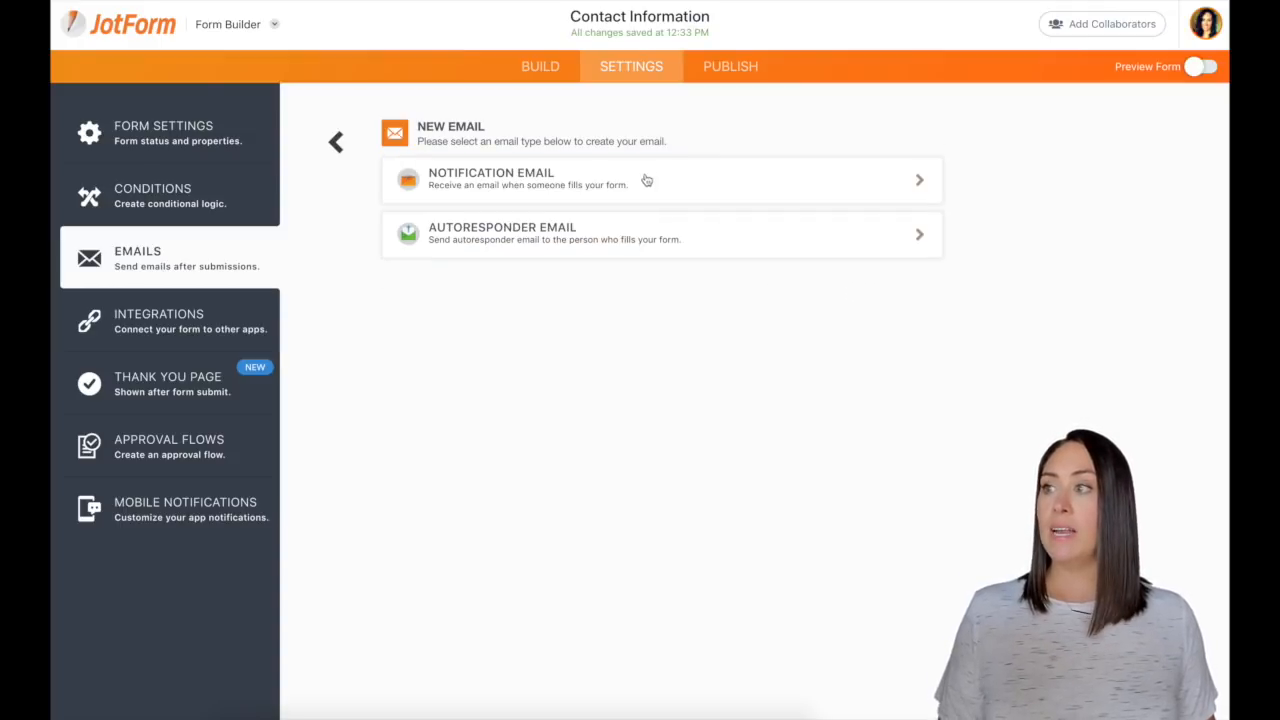
left_click(660, 232)
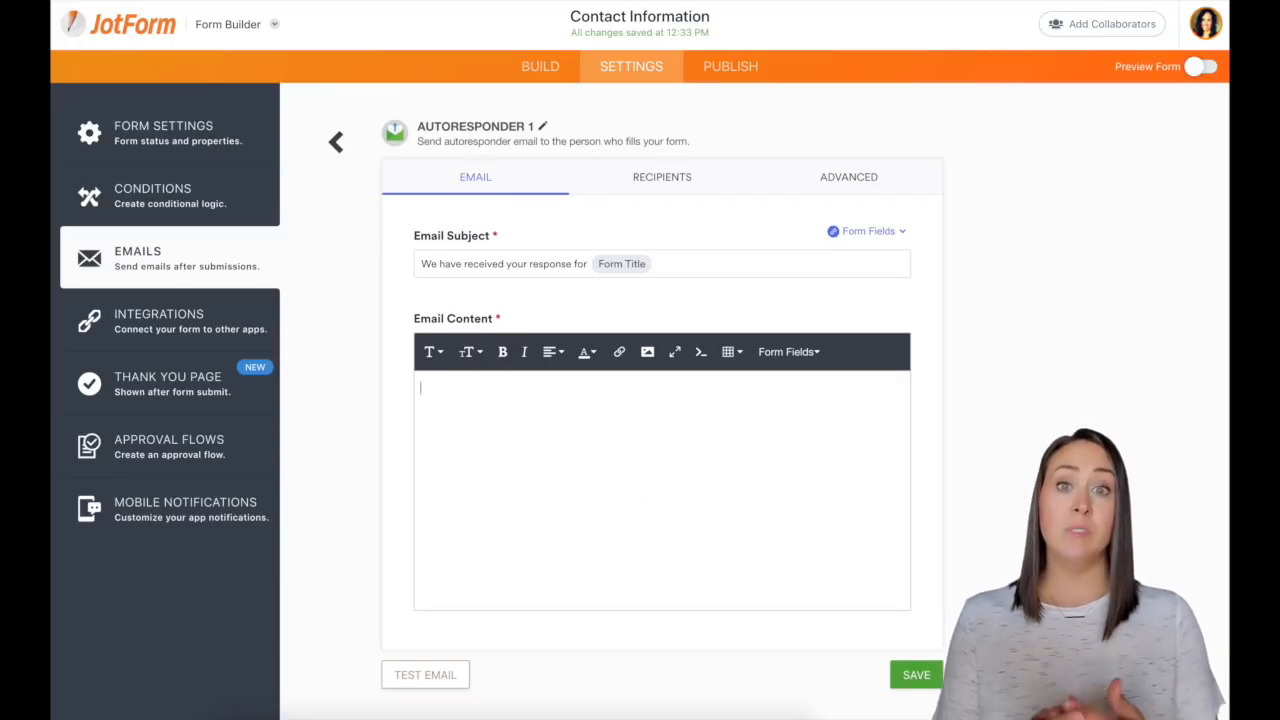
Write the received/verify message and link the word 'here' to the verification URL.
type("Your submission has been received")
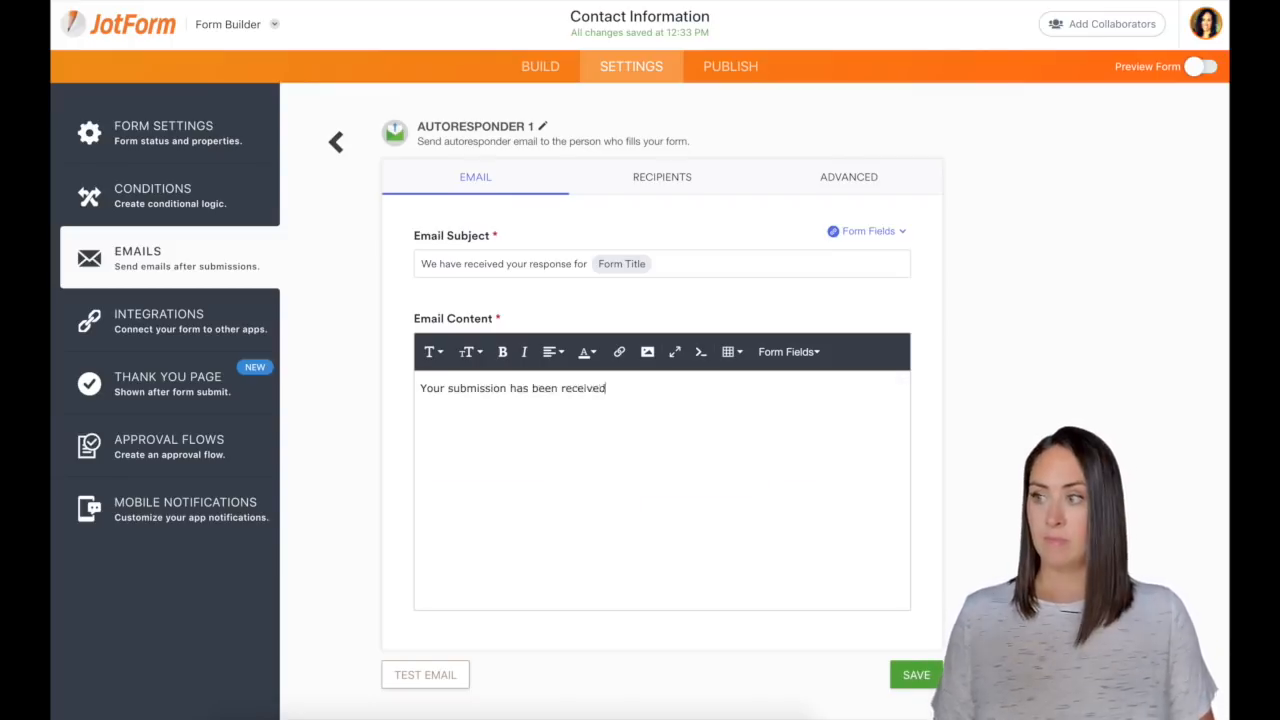
type("Please verify your email here.")
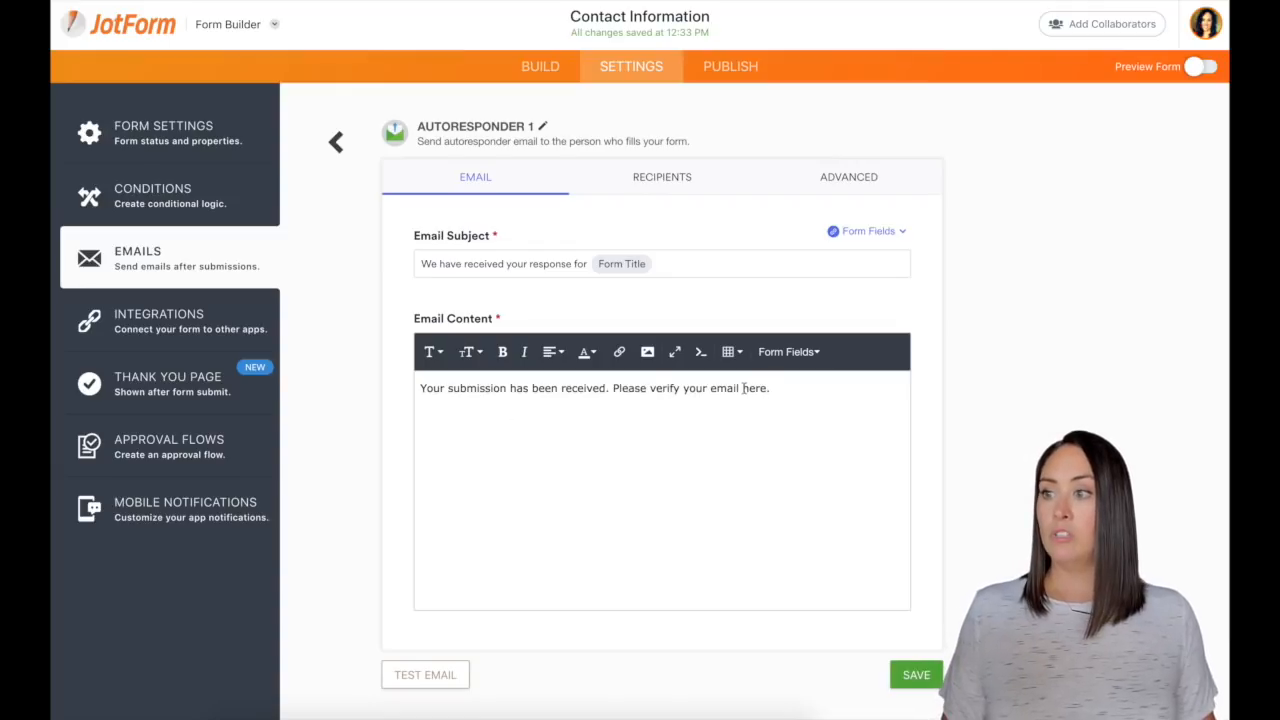
double_click(756, 388)
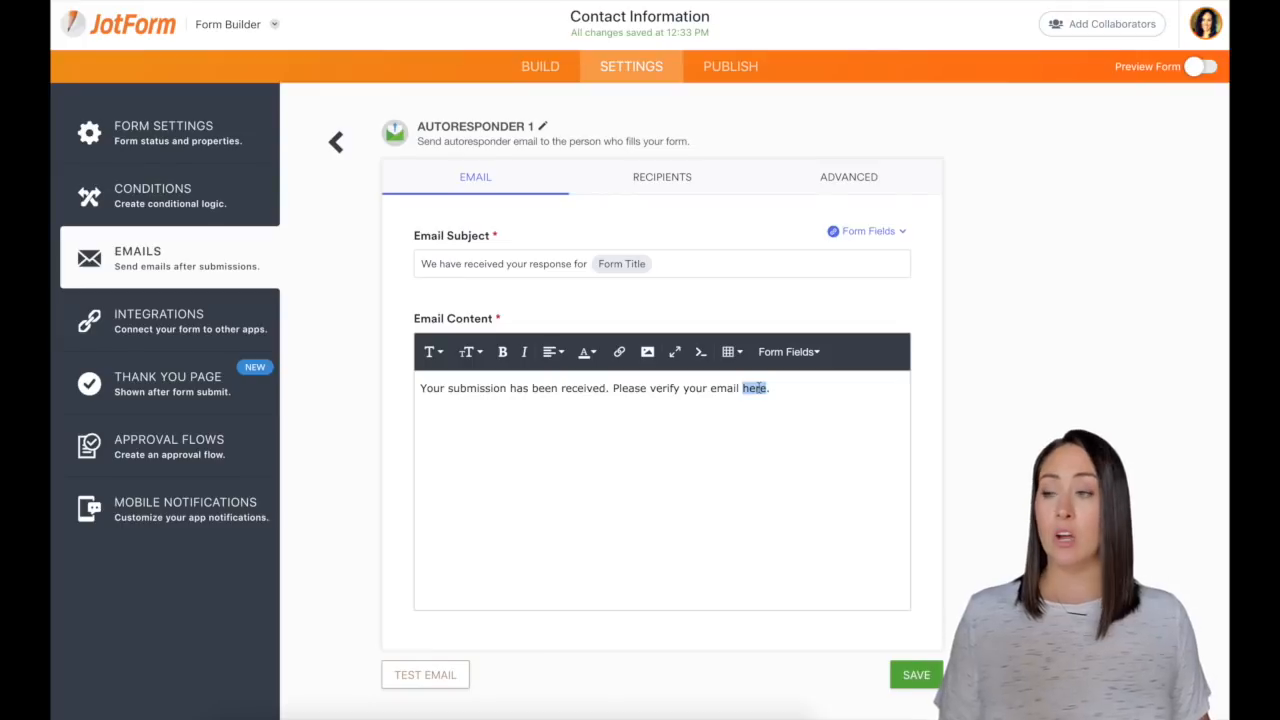
left_click(618, 352)
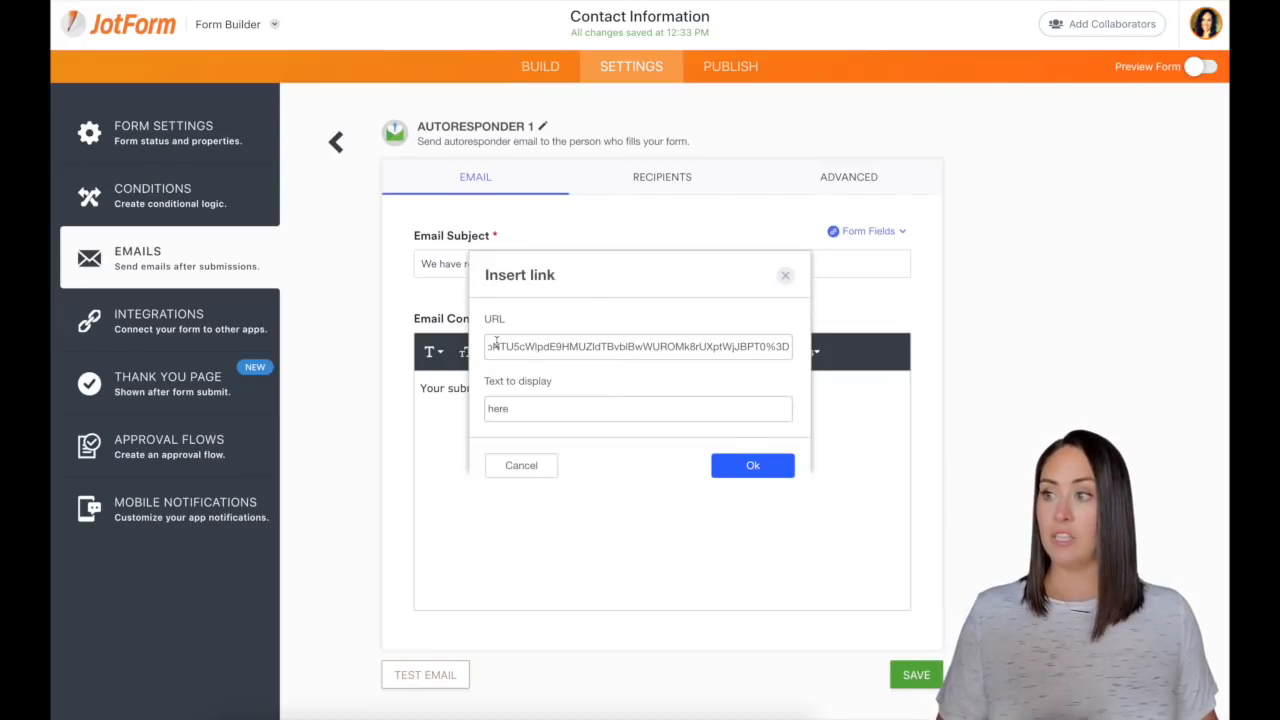
left_click(752, 464)
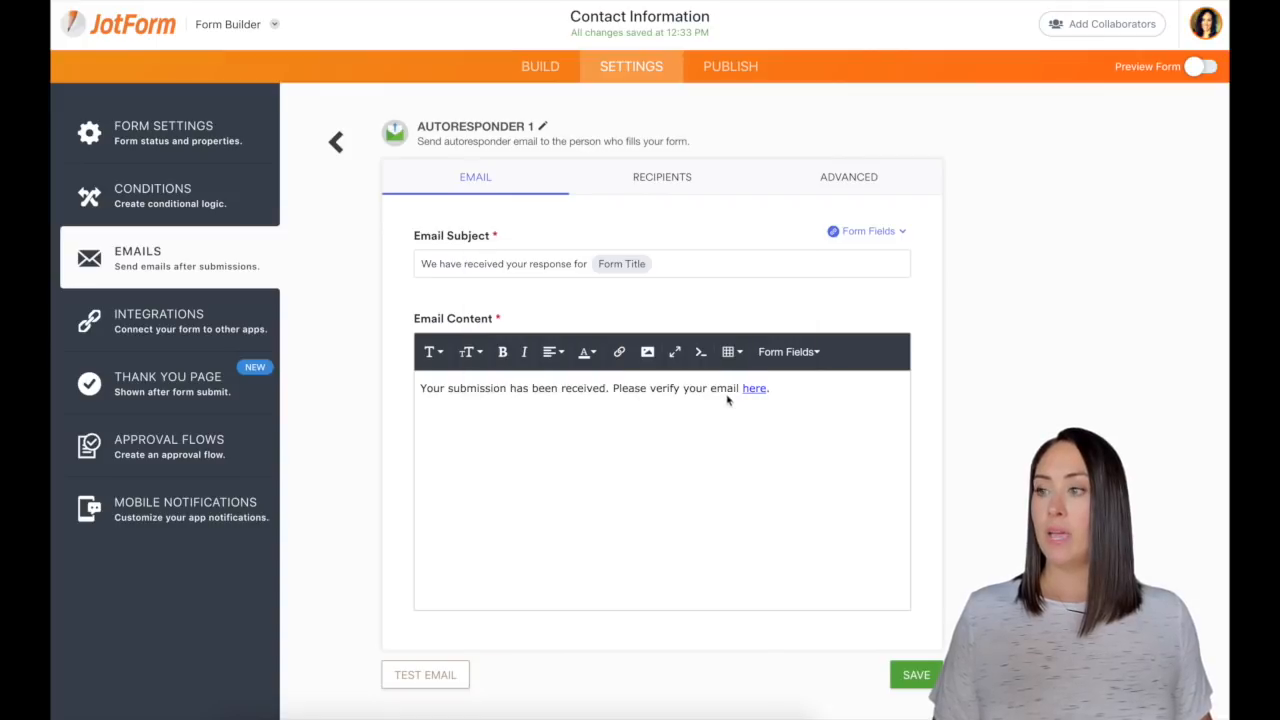
mouse_move(516, 308)
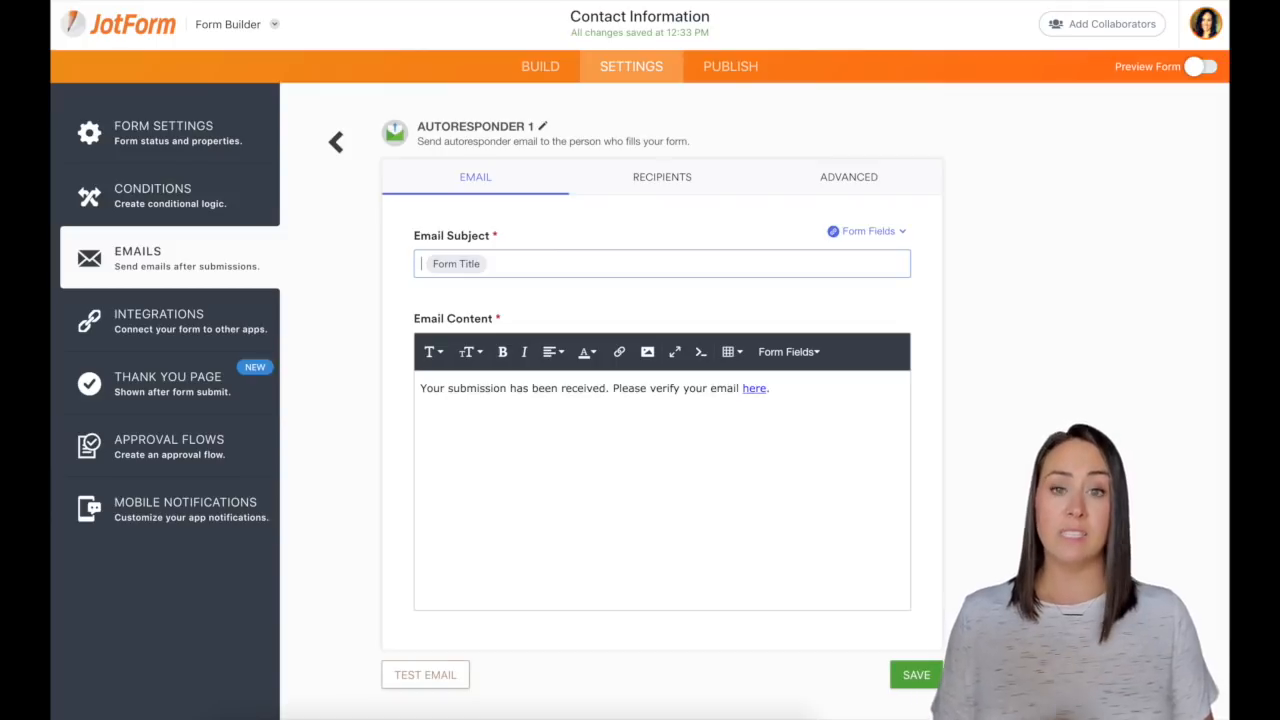
Set the subject to 'One more step: Verify Email', save the autoresponder and go to Publish.
type("One more step: Verify Email")
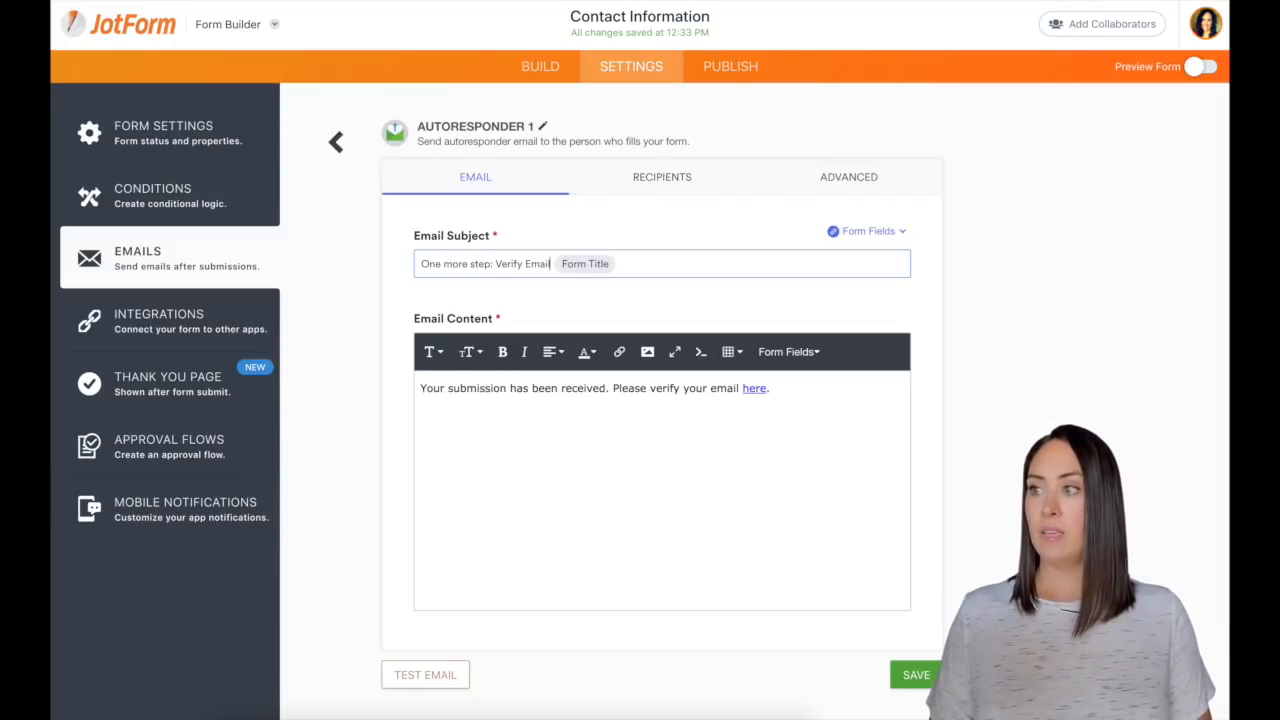
left_click(336, 140)
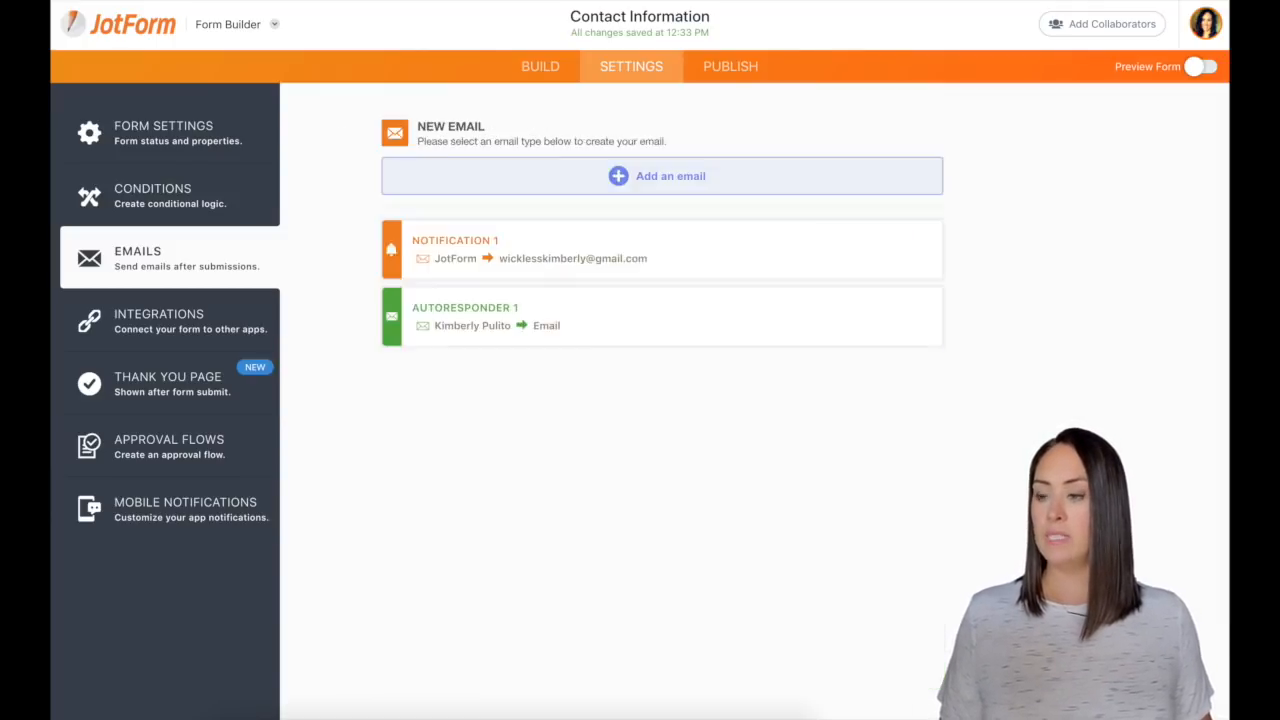
left_click(730, 66)
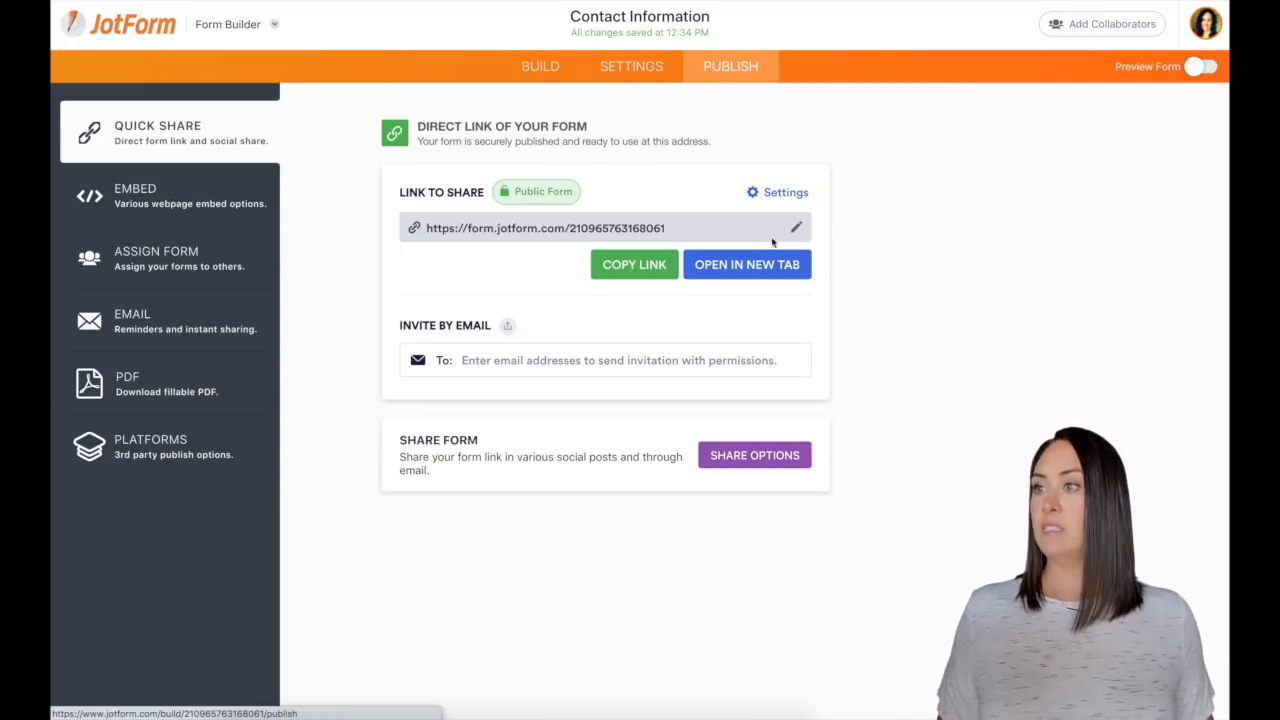
Open the live form in a new tab and submit an entry with name and email.
left_click(746, 264)
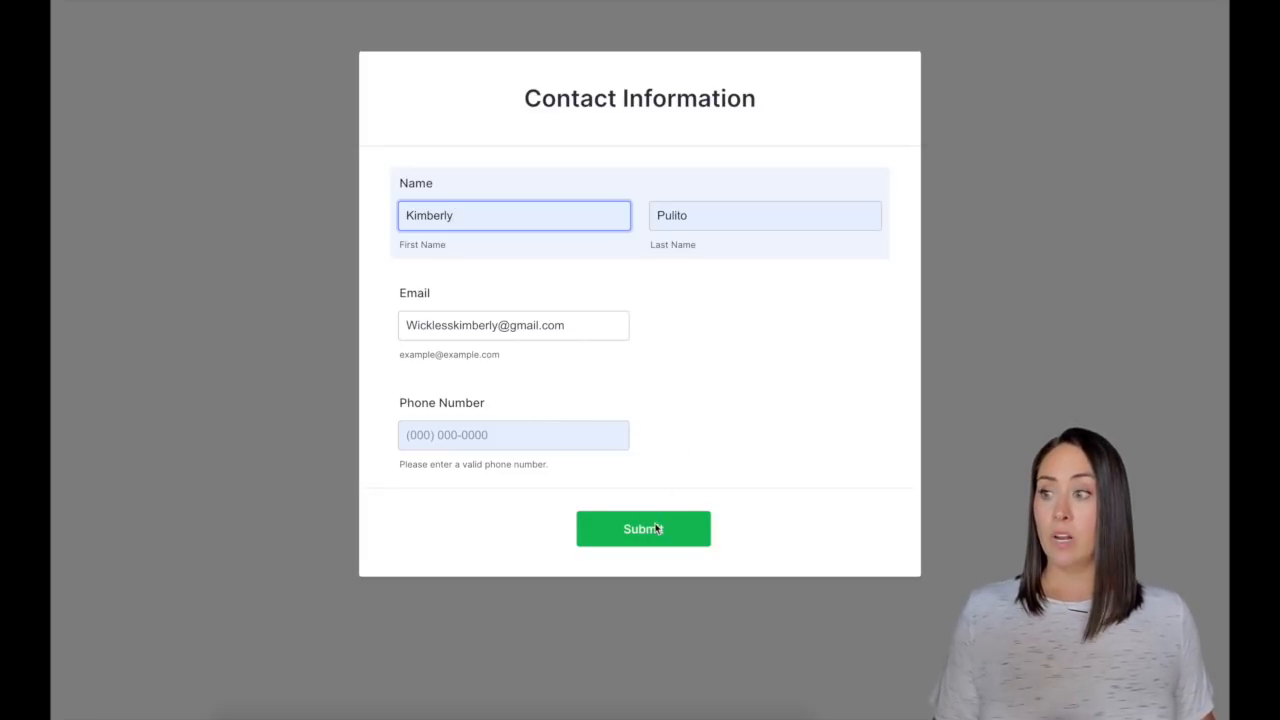
left_click(644, 528)
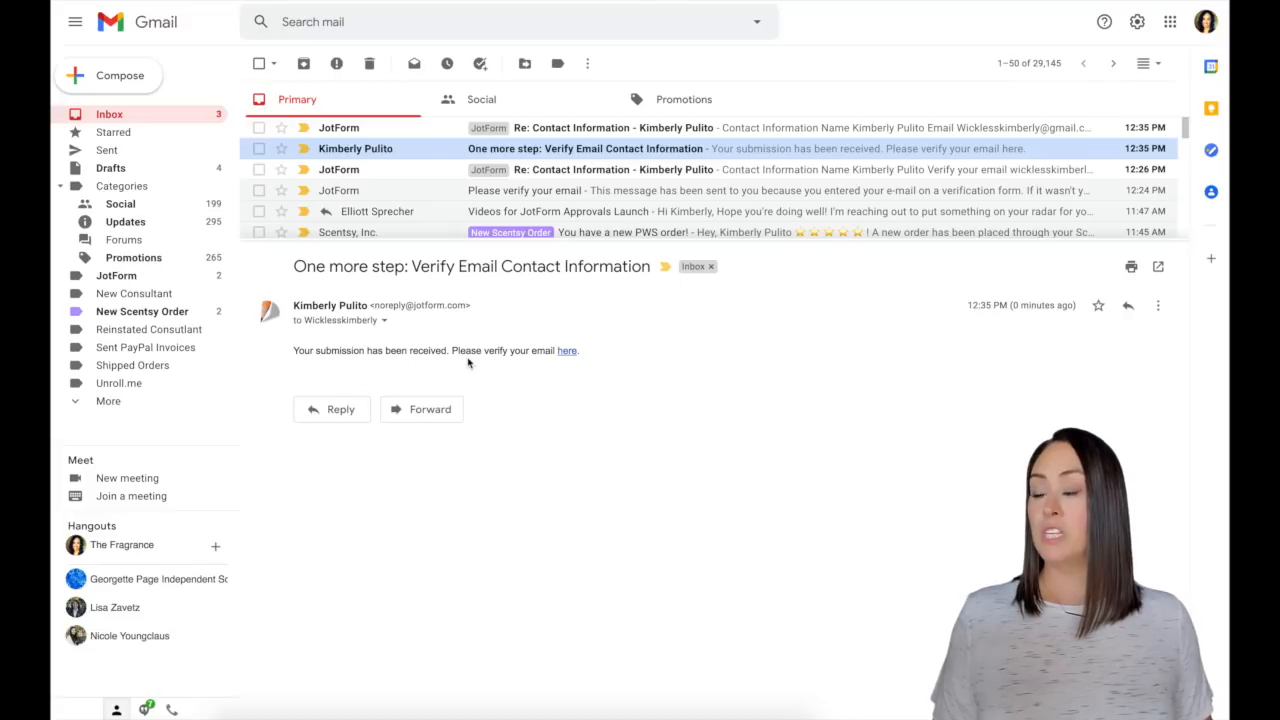
Follow the 'here' verification link in the autoresponder email.
left_click(568, 350)
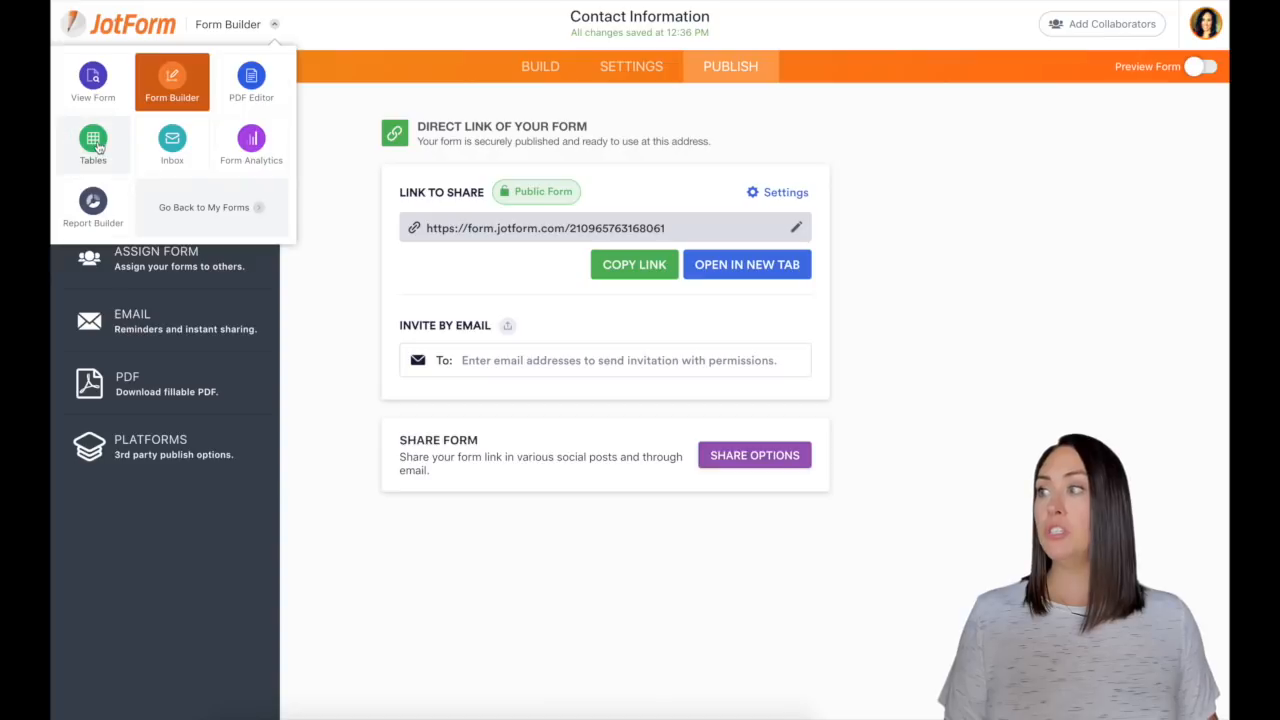
Open the form's submissions in Tables, where the first Hidden Text Field reads Verified.
left_click(92, 144)
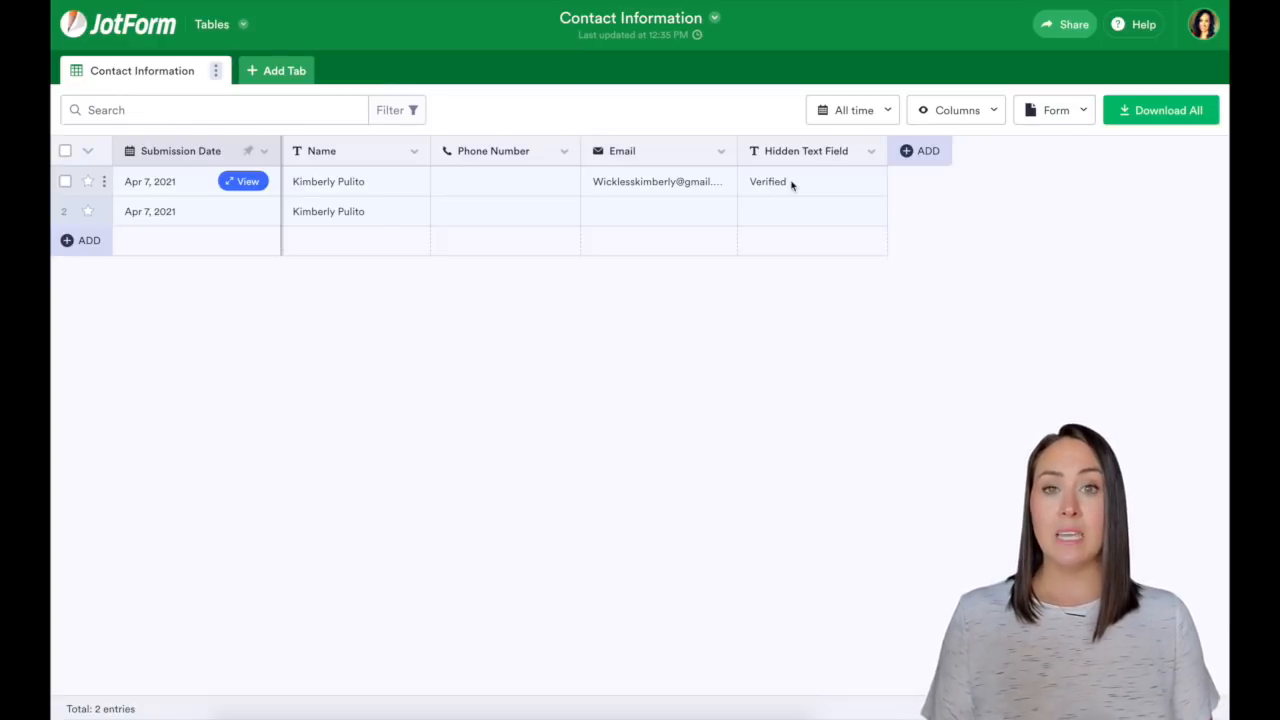
mouse_move(810, 182)
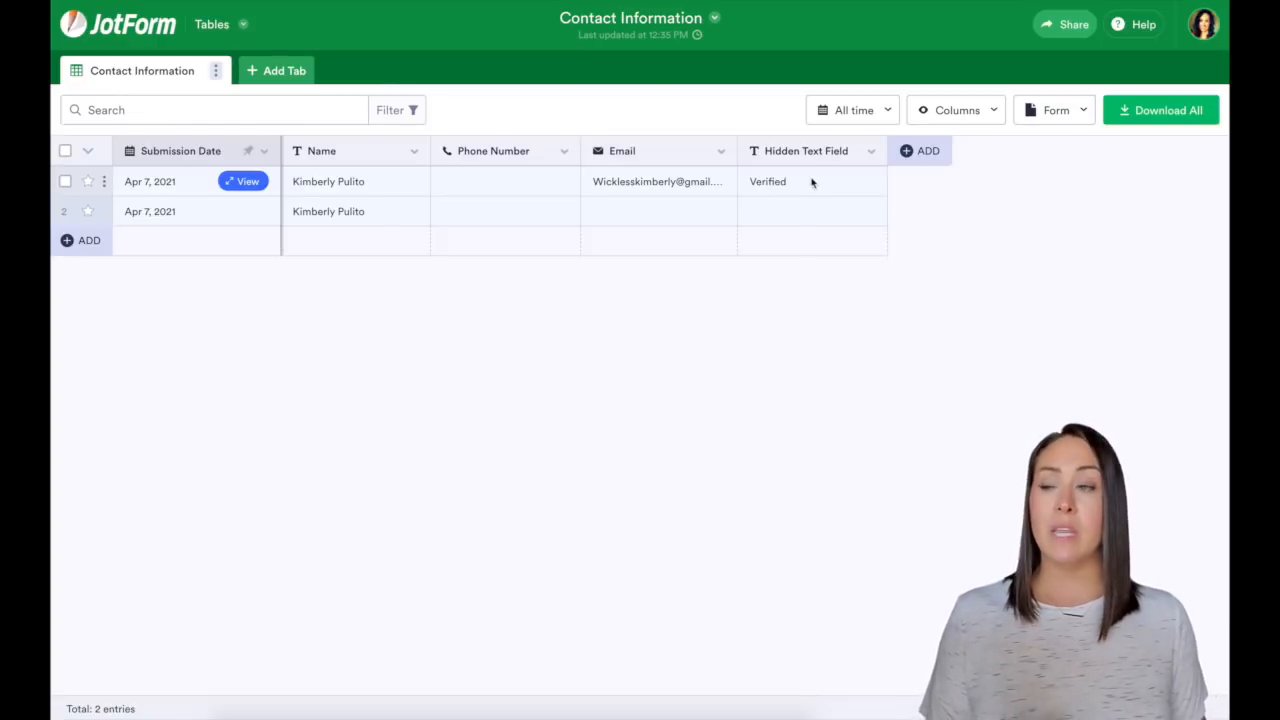